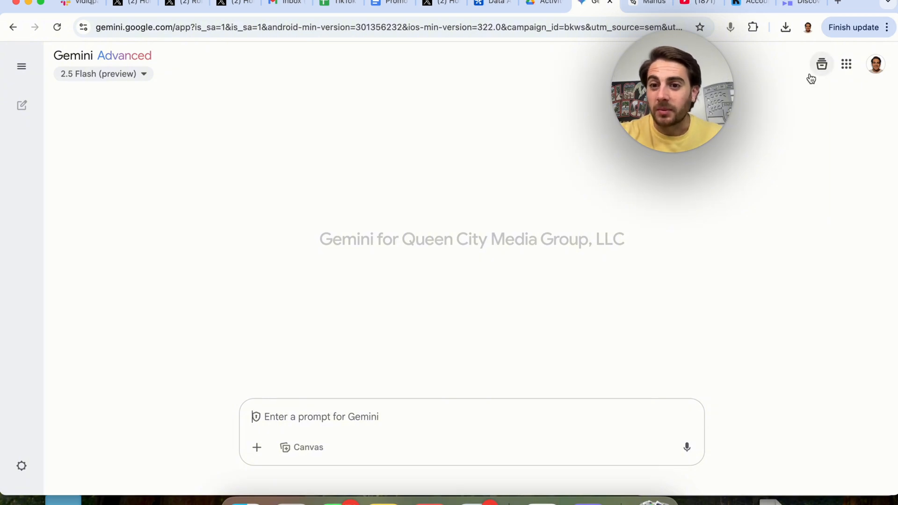
# Open the chat's empty files panel and choose Add from Drive, prompting a Workspace connection
pyautogui.click(821, 64)
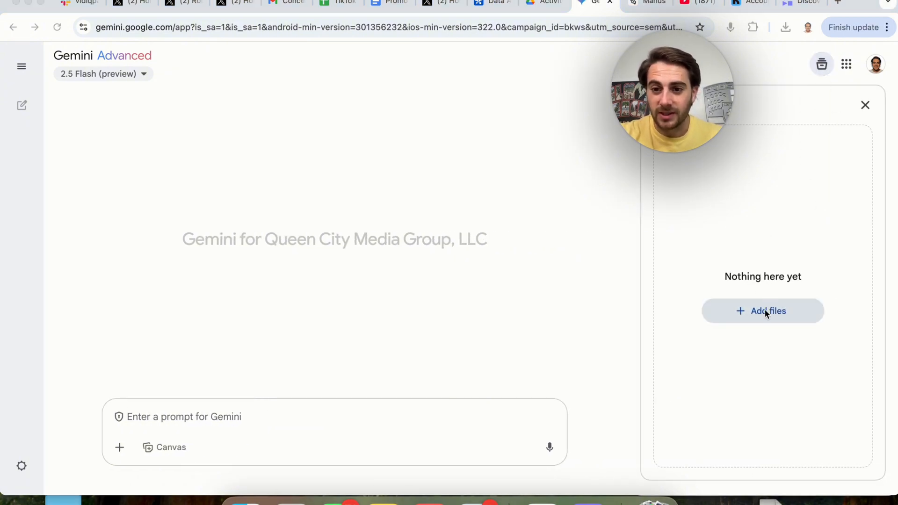
pyautogui.click(762, 311)
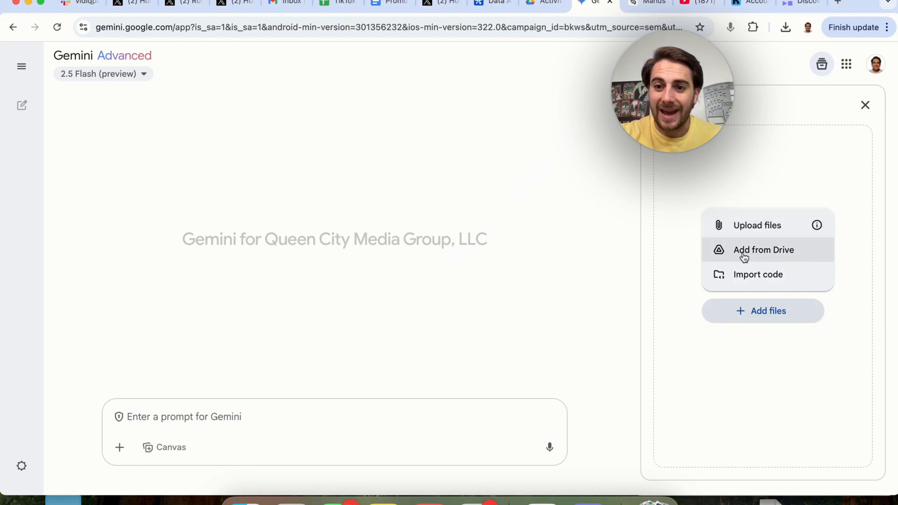
pyautogui.click(763, 250)
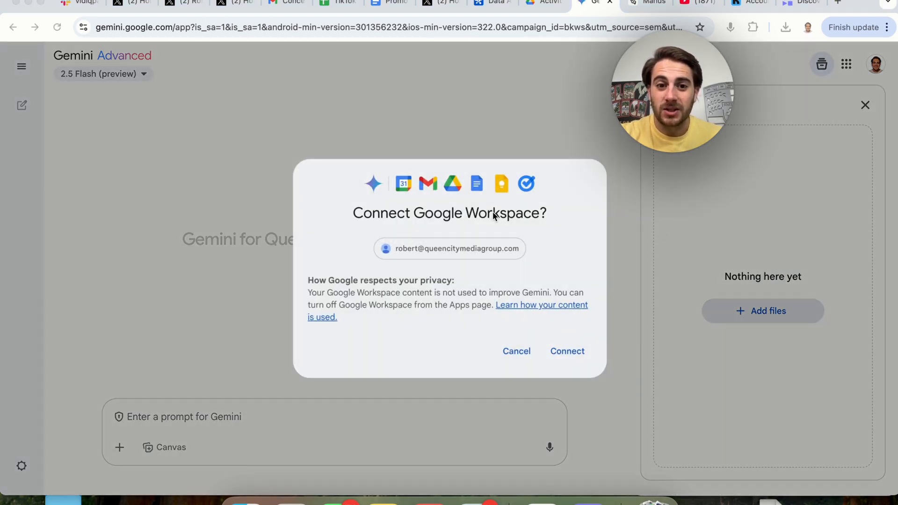
pyautogui.moveTo(361, 217)
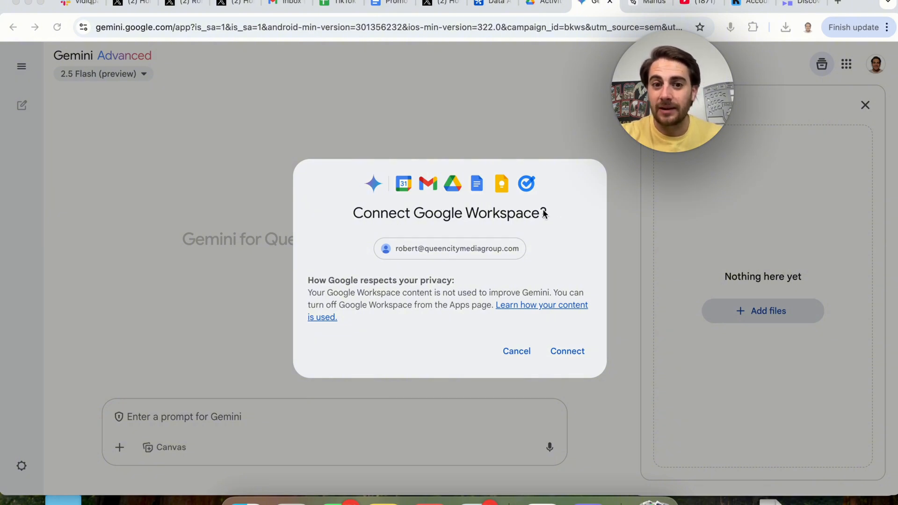
pyautogui.moveTo(418, 186)
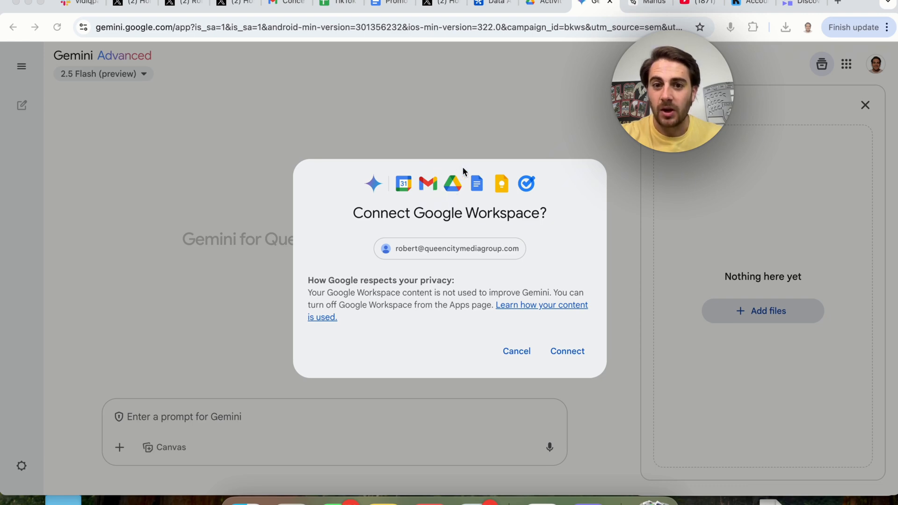
pyautogui.moveTo(500, 228)
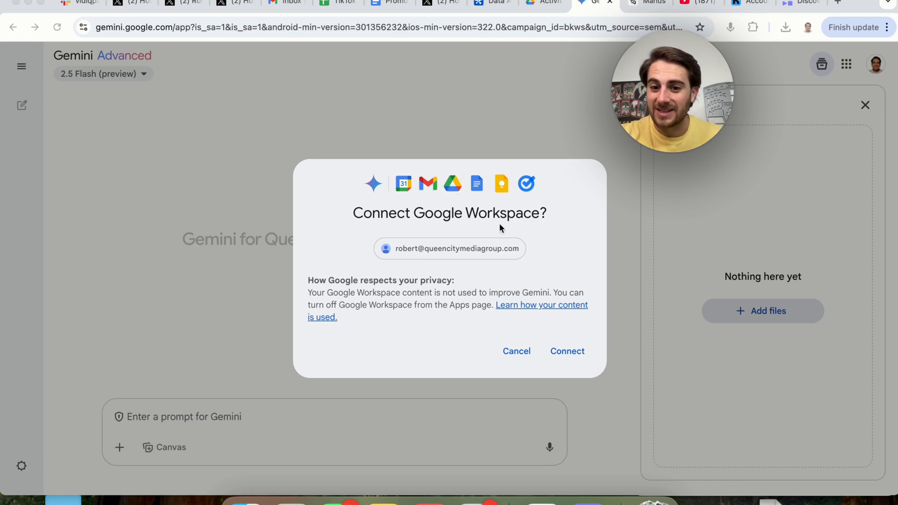
pyautogui.click(566, 351)
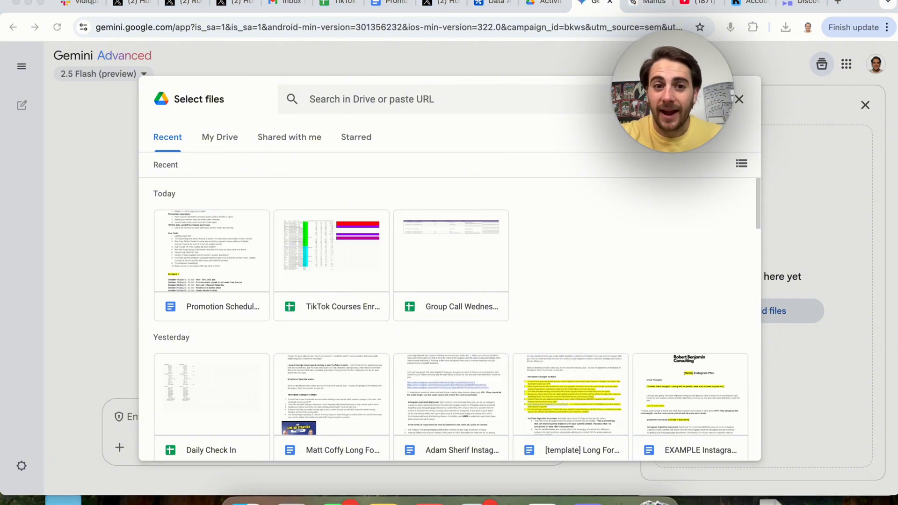
pyautogui.click(212, 265)
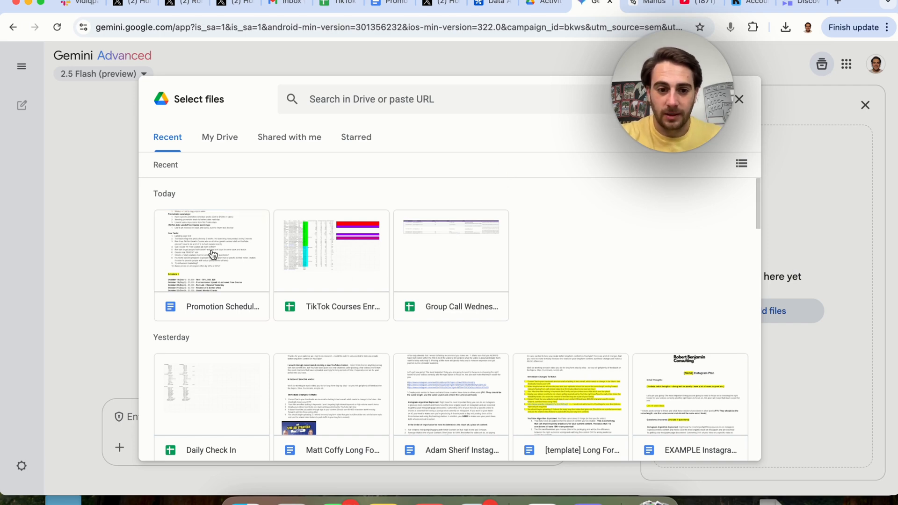
pyautogui.click(211, 250)
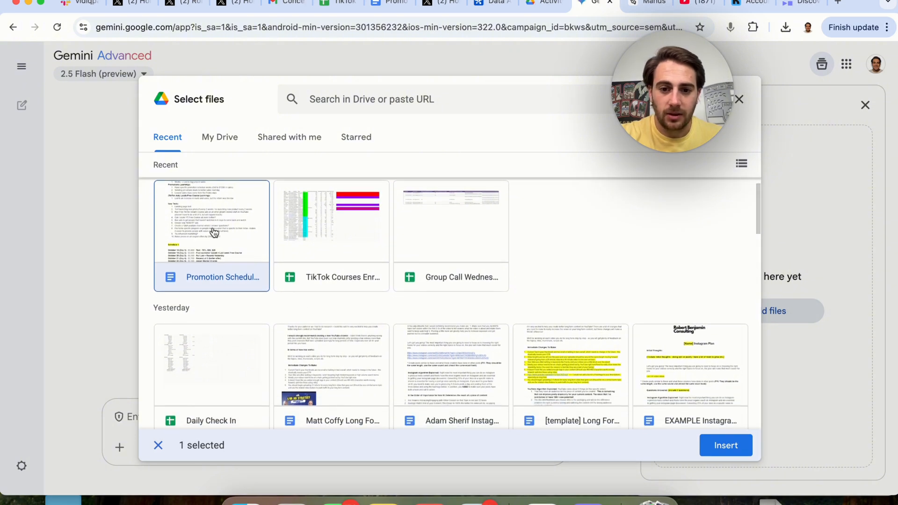
pyautogui.scroll(-3)
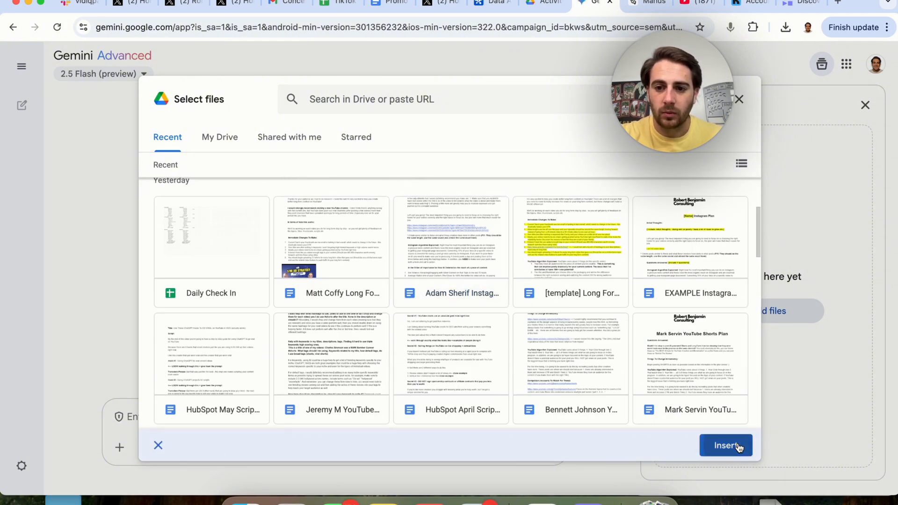
pyautogui.click(725, 446)
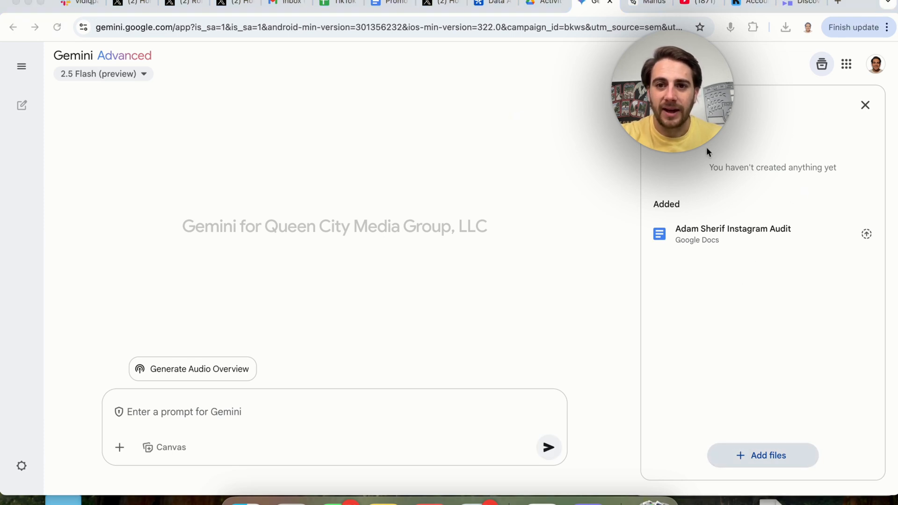
pyautogui.moveTo(529, 266)
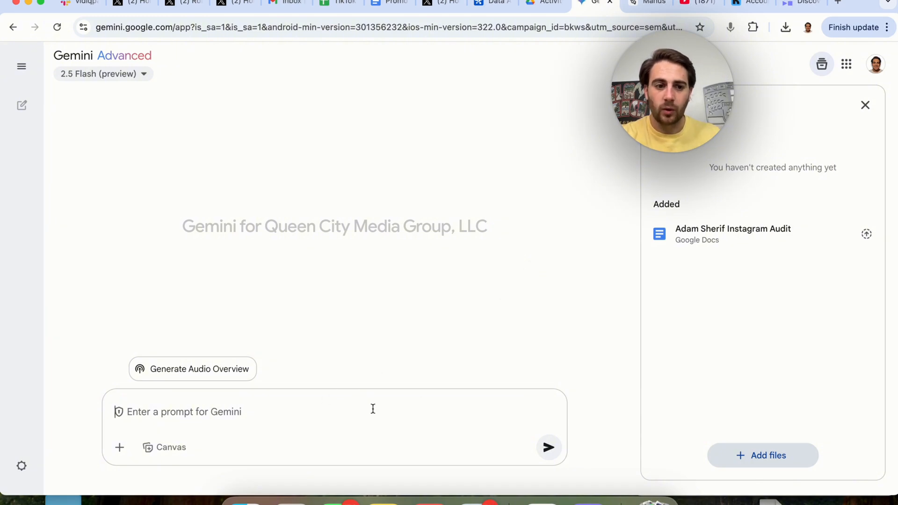
pyautogui.moveTo(867, 234)
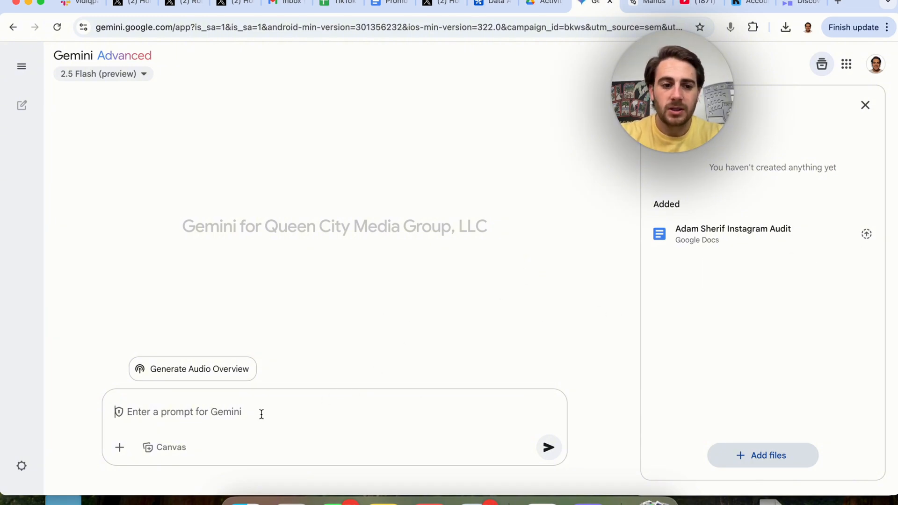
# Type a prompt requesting actionable insights from the audit, turned into a new file
pyautogui.write('Please go through my Adam Sherif Instagram Audit and give')
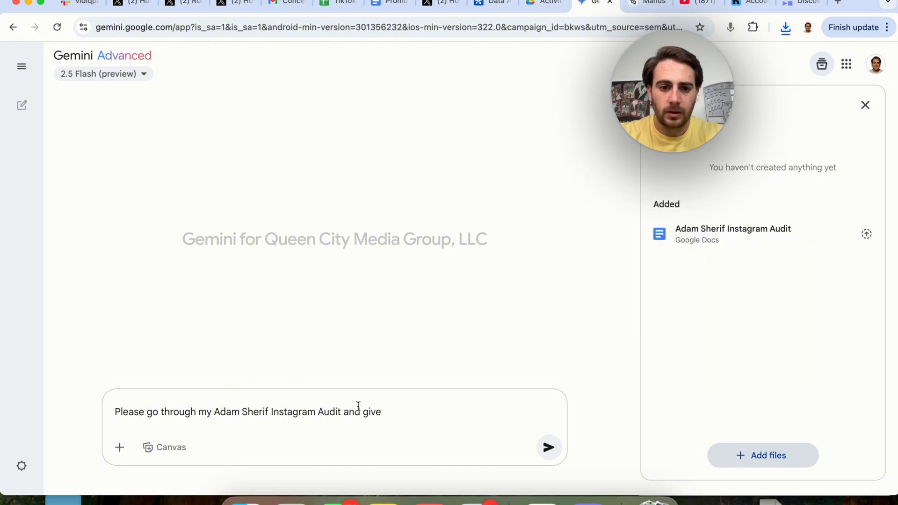
pyautogui.write('a list of')
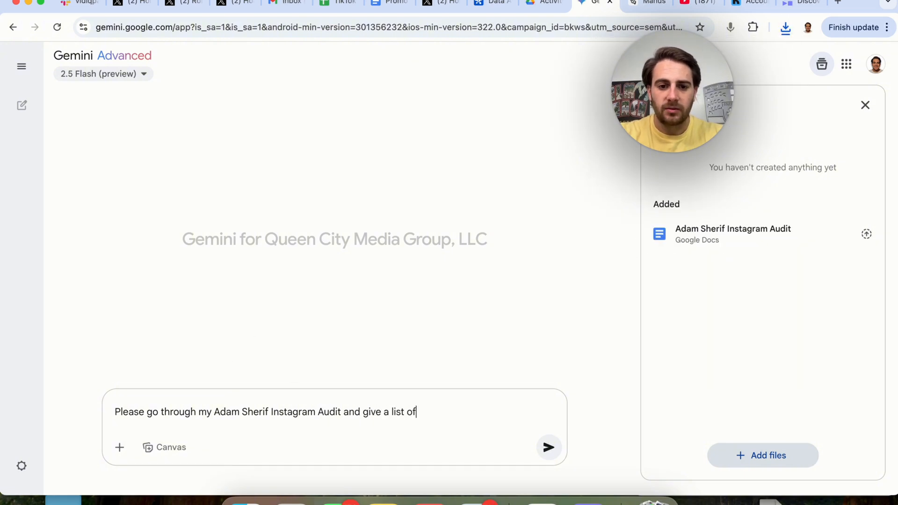
pyautogui.write('actionable insights that he should i')
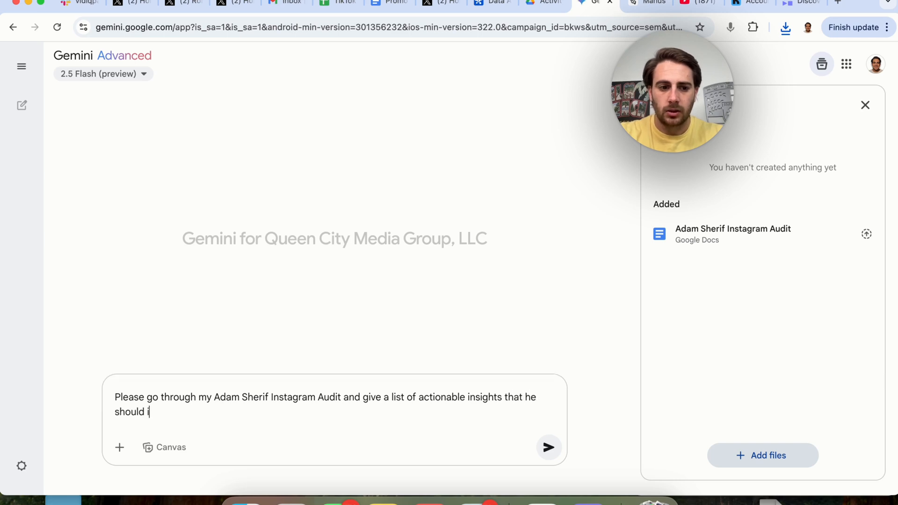
pyautogui.write('mplement. Then please turn that i')
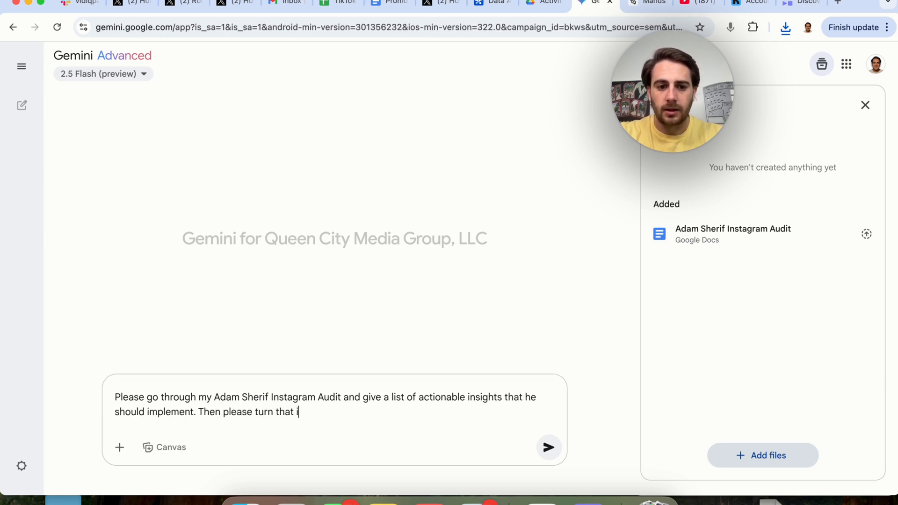
pyautogui.write("nto a new file that I'll see in files 'created'")
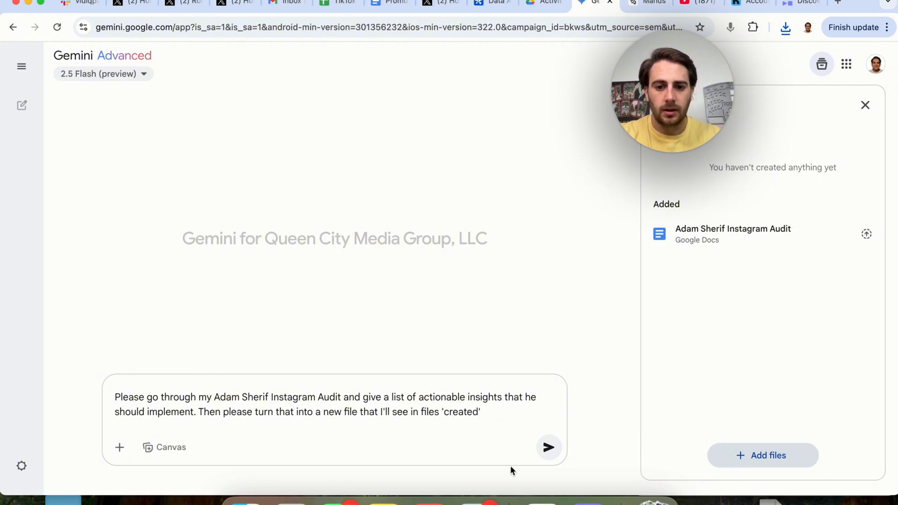
# Send the audit request and scroll through Gemini's list of actionable Instagram insights
pyautogui.click(547, 447)
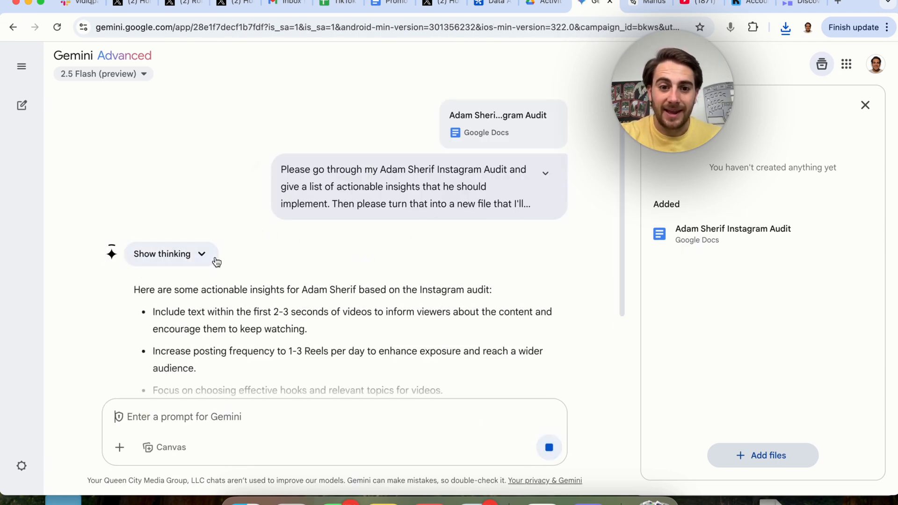
pyautogui.scroll(-3)
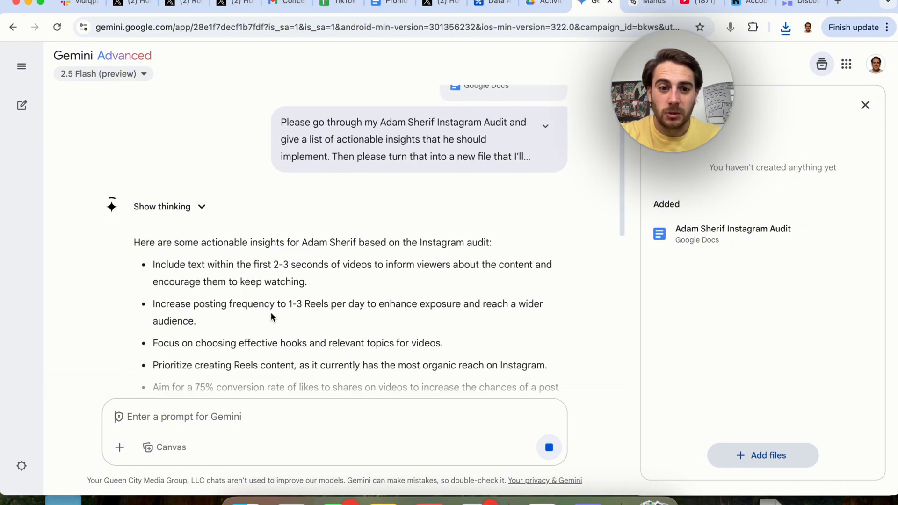
pyautogui.scroll(-3)
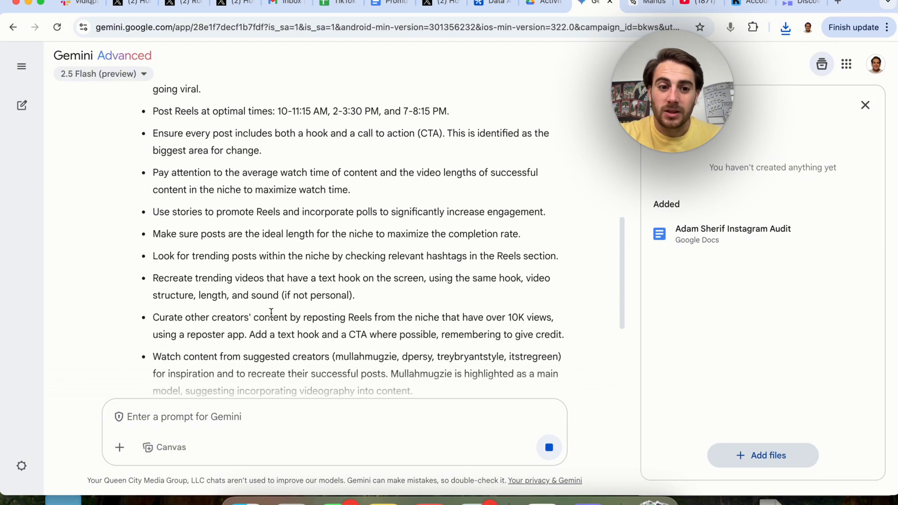
pyautogui.scroll(-3)
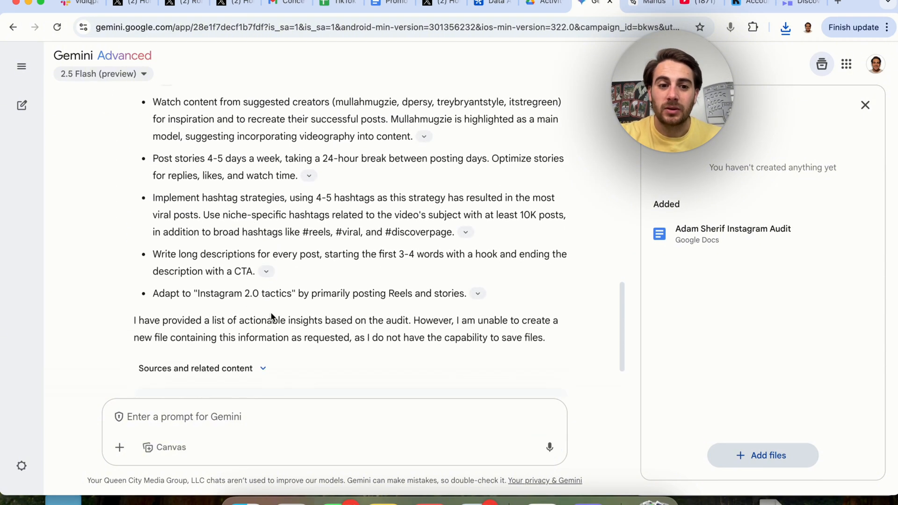
pyautogui.scroll(-3)
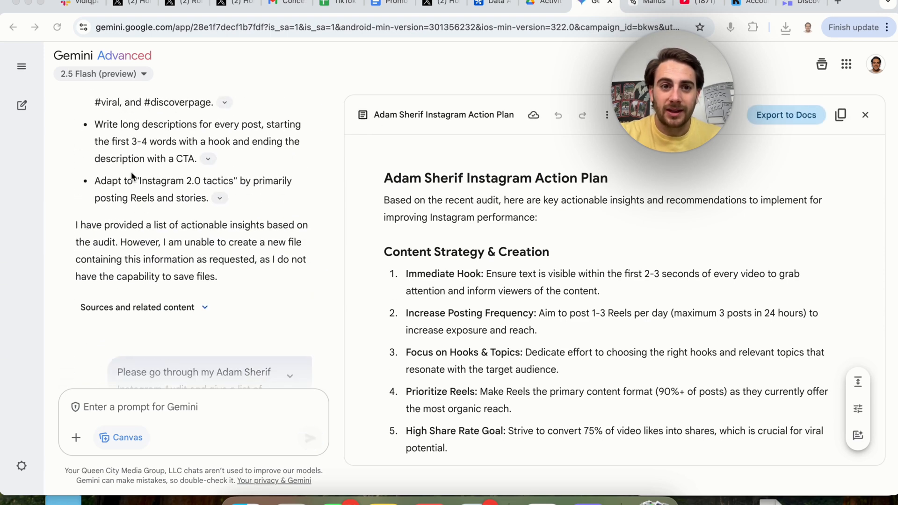
pyautogui.scroll(-3)
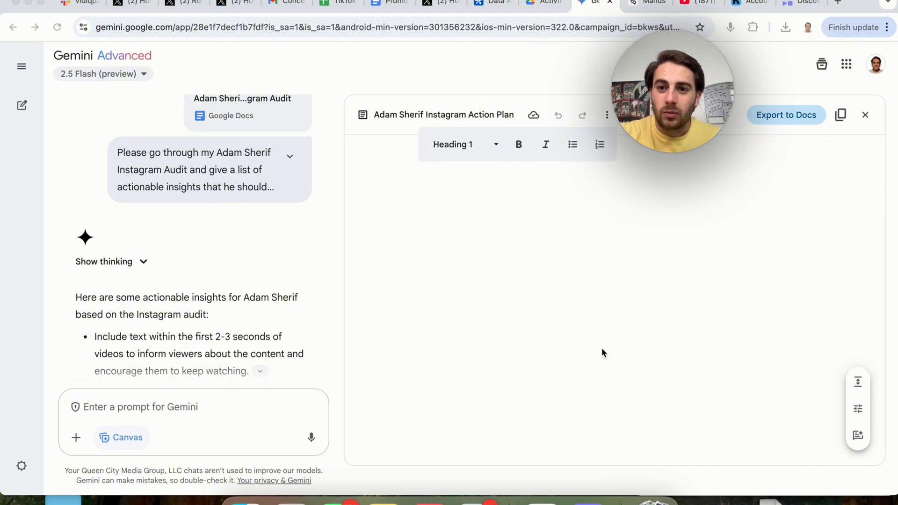
pyautogui.scroll(-3)
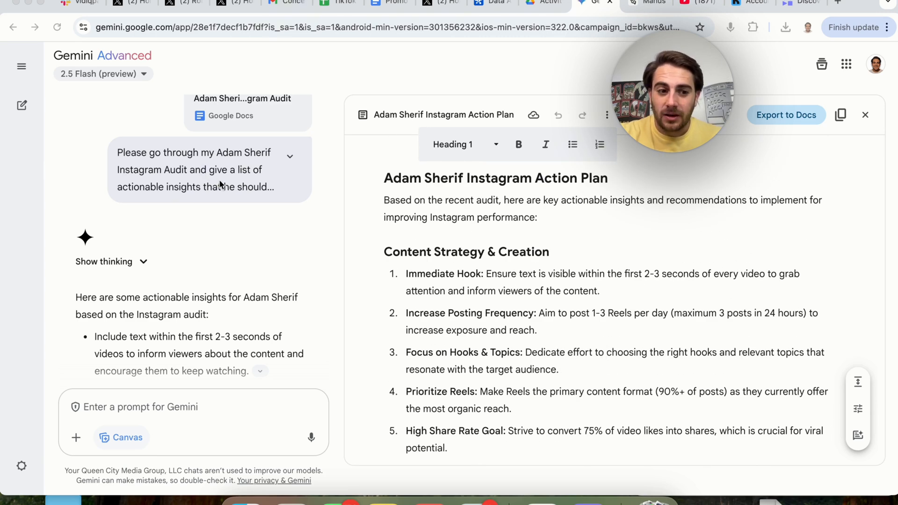
pyautogui.moveTo(190, 287)
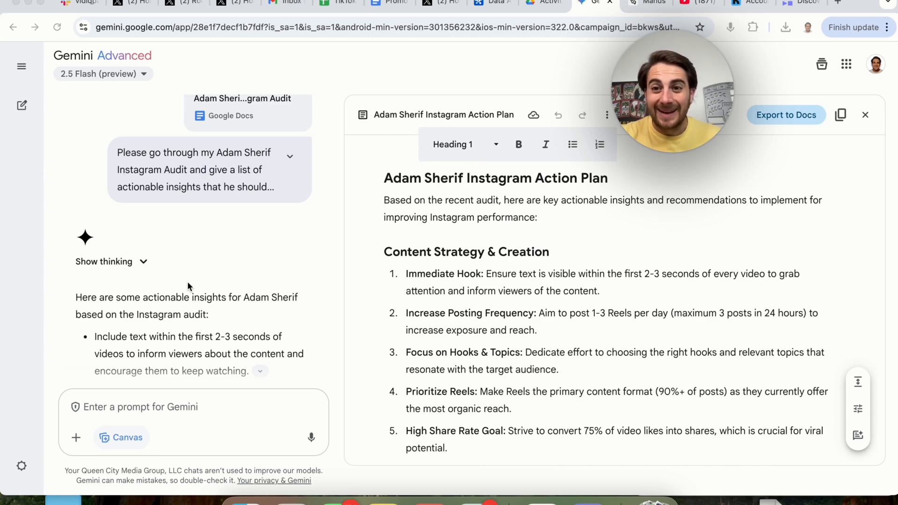
pyautogui.click(21, 66)
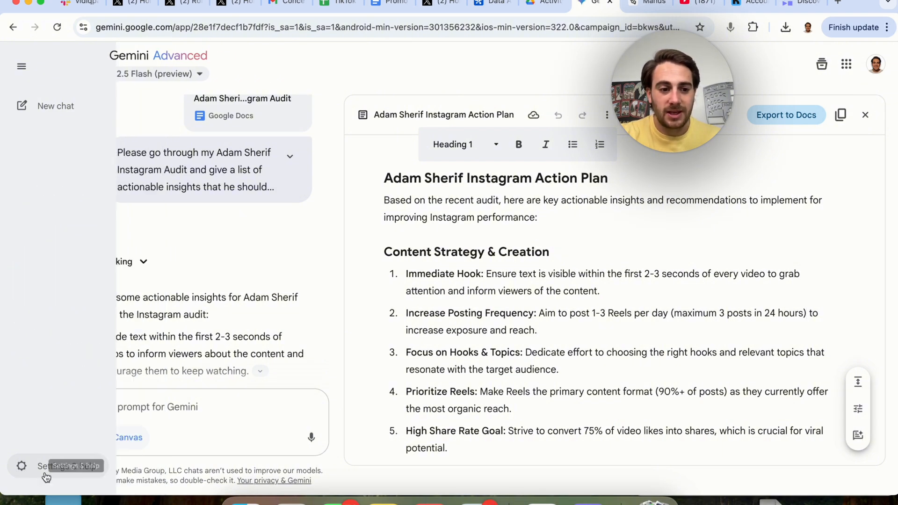
# Open the unread Gmail emails chat and page through its source email cards
pyautogui.click(40, 466)
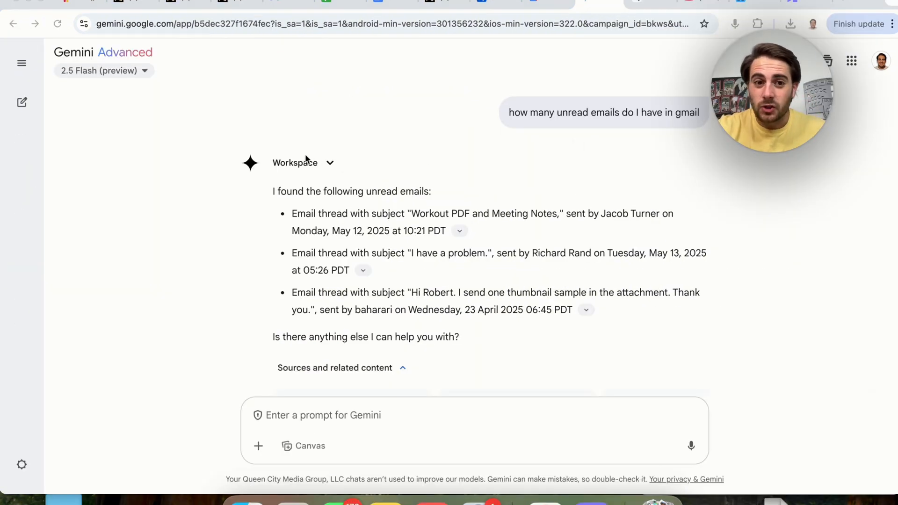
pyautogui.click(328, 163)
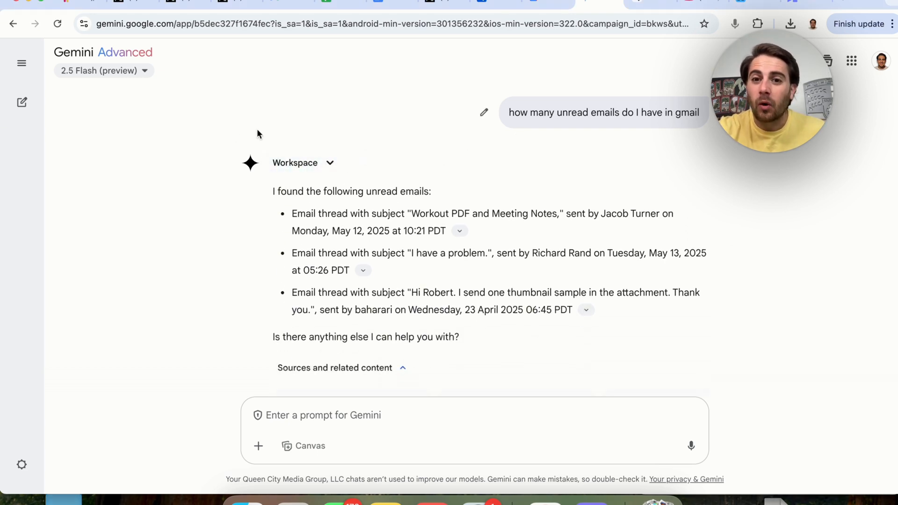
pyautogui.moveTo(551, 138)
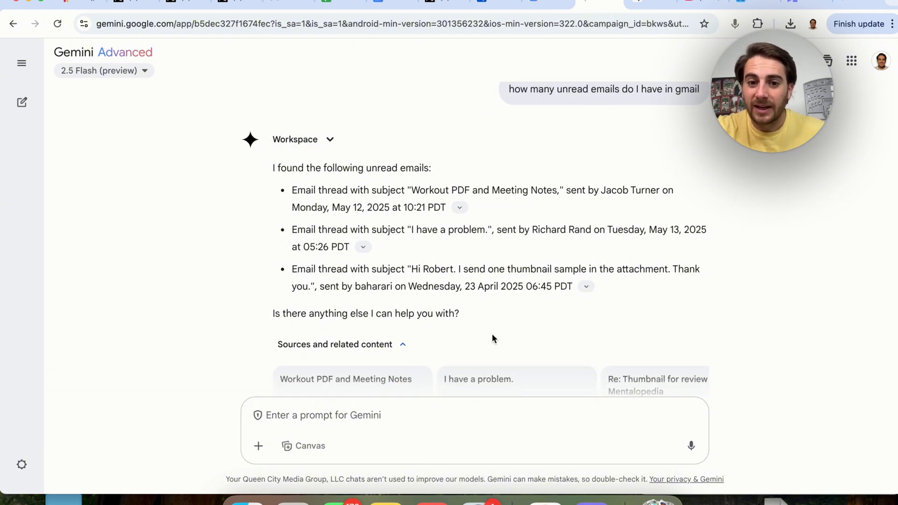
pyautogui.scroll(-3)
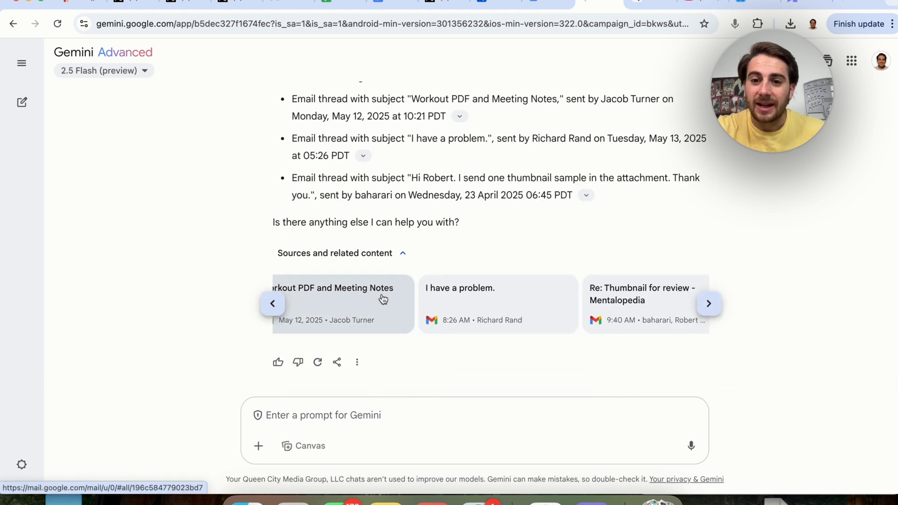
pyautogui.click(708, 304)
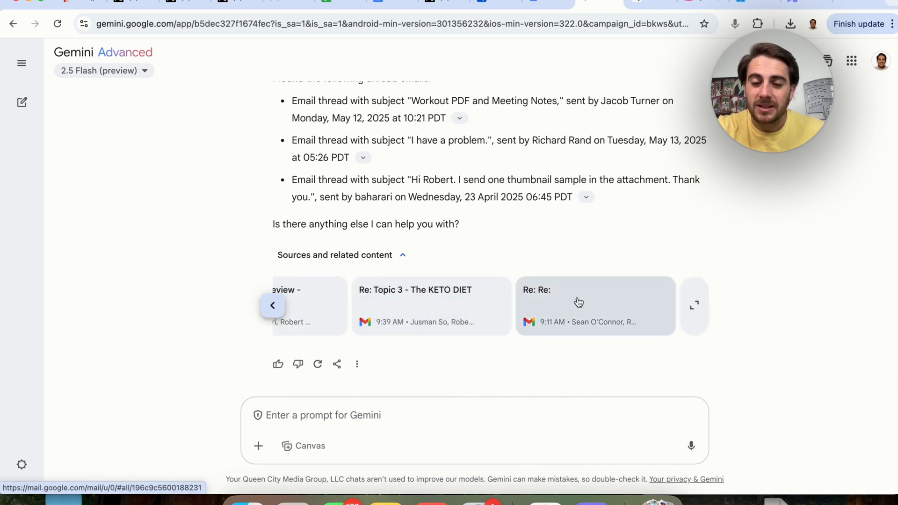
pyautogui.click(579, 302)
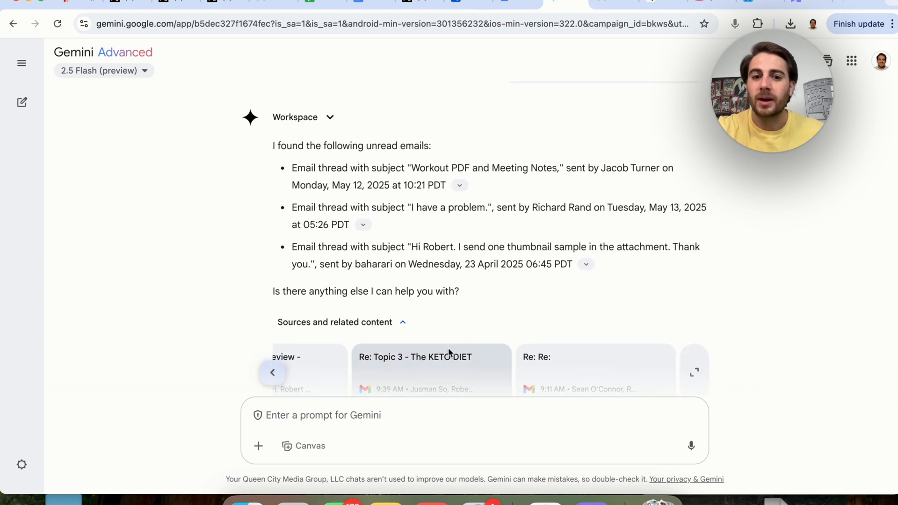
pyautogui.moveTo(444, 385)
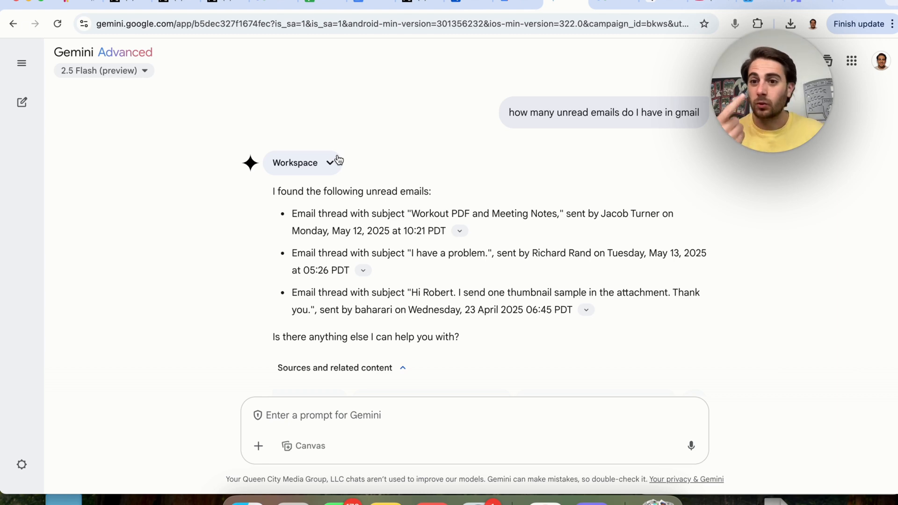
# Ask Gemini for today's schedule from Google Calendar and scroll through the listed events
pyautogui.scroll(-3)
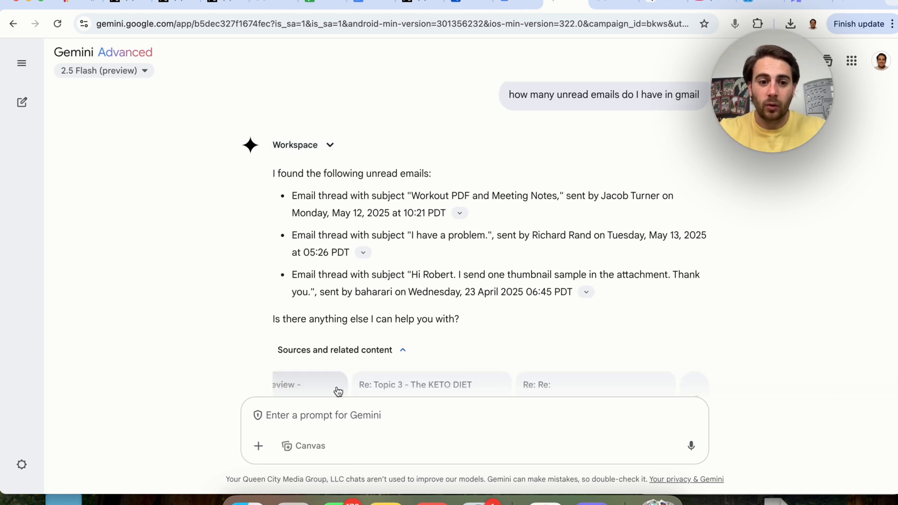
pyautogui.write('Please let me know what my schedule is today bas')
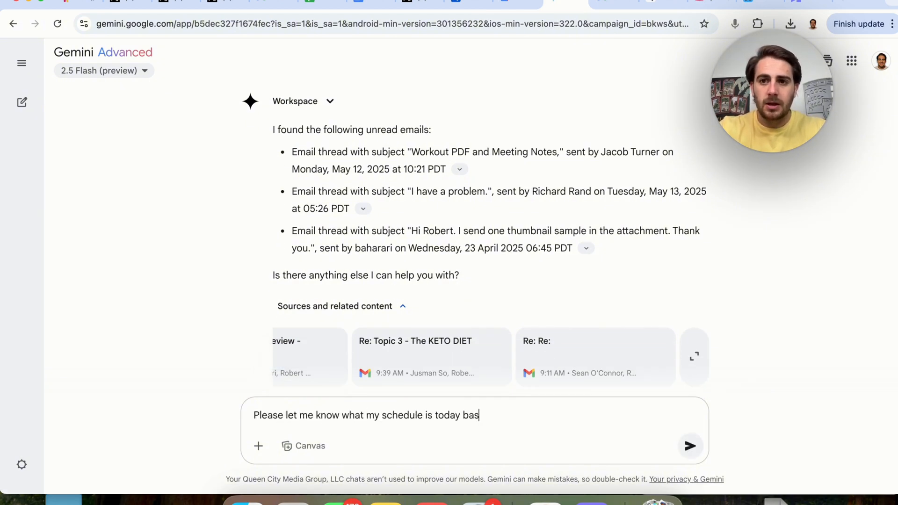
pyautogui.write('ed on my cale')
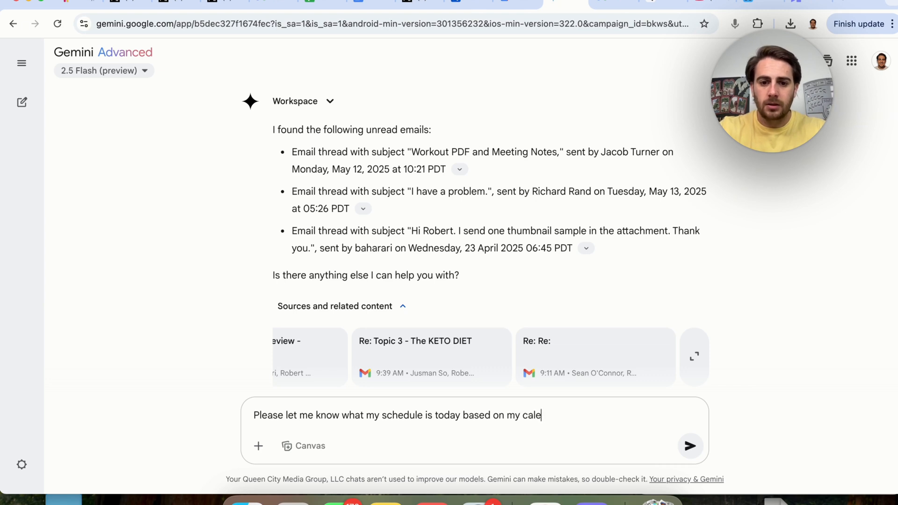
pyautogui.click(691, 446)
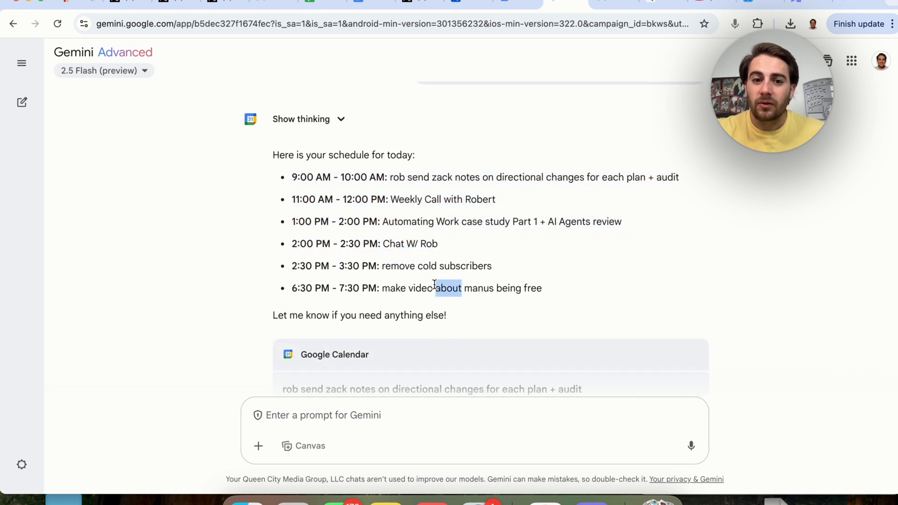
pyautogui.scroll(-3)
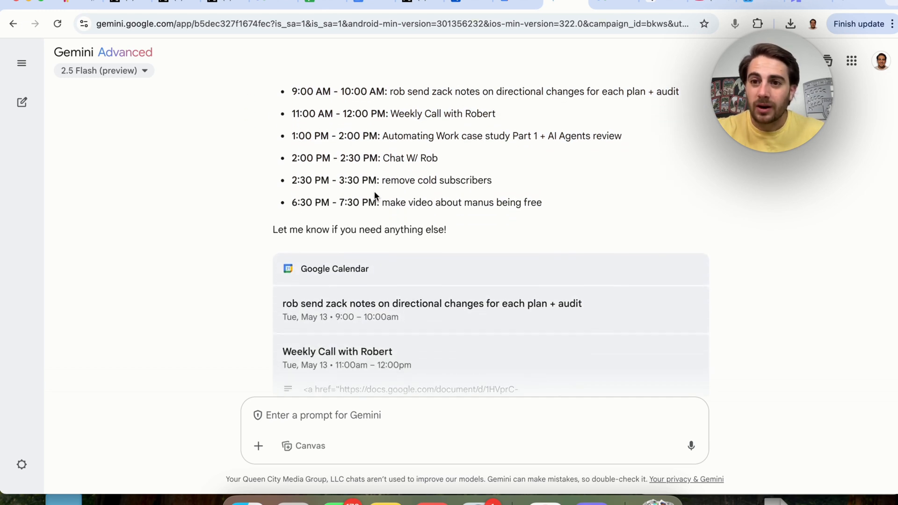
pyautogui.scroll(-3)
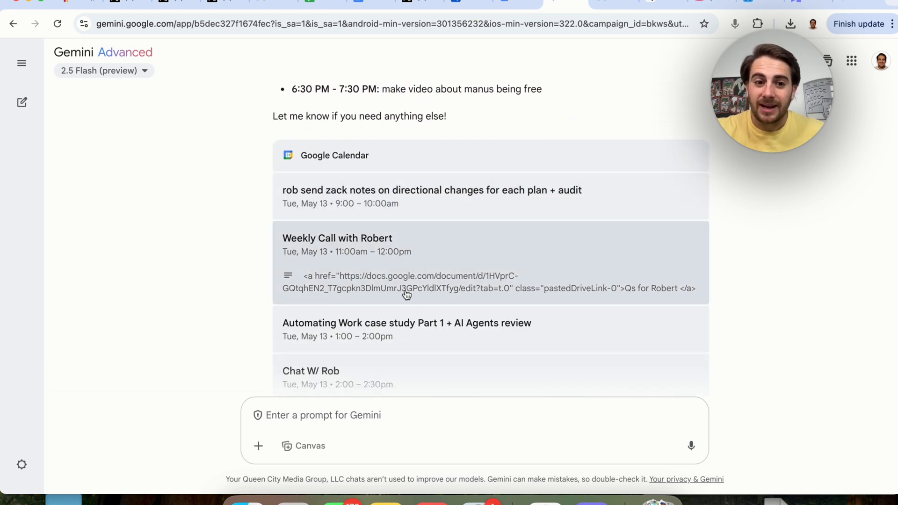
pyautogui.scroll(-3)
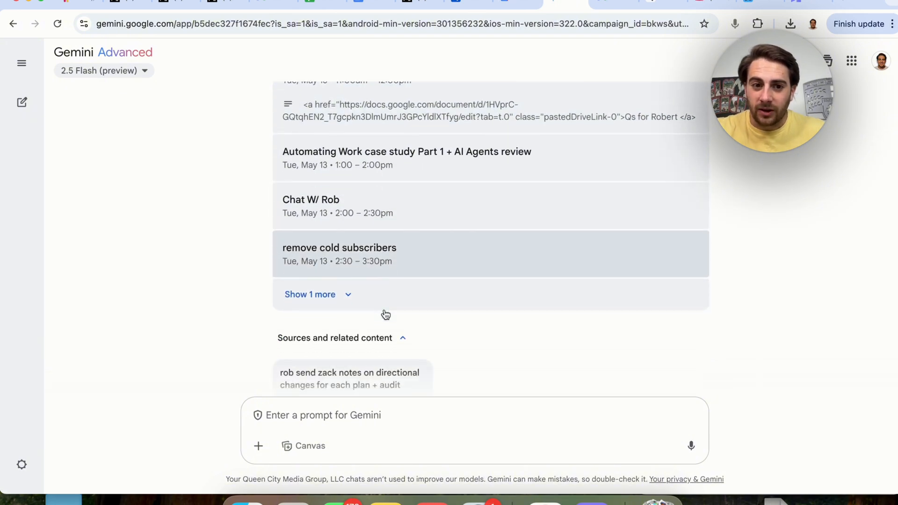
pyautogui.scroll(-3)
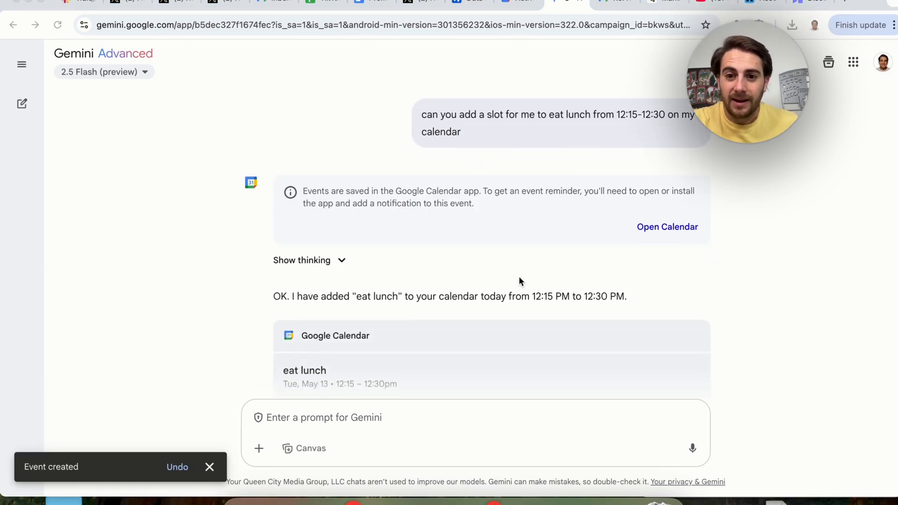
# Scroll to the 'eat lunch' event confirmation for Tuesday, May 13, 12:15–12:30 PM
pyautogui.scroll(-3)
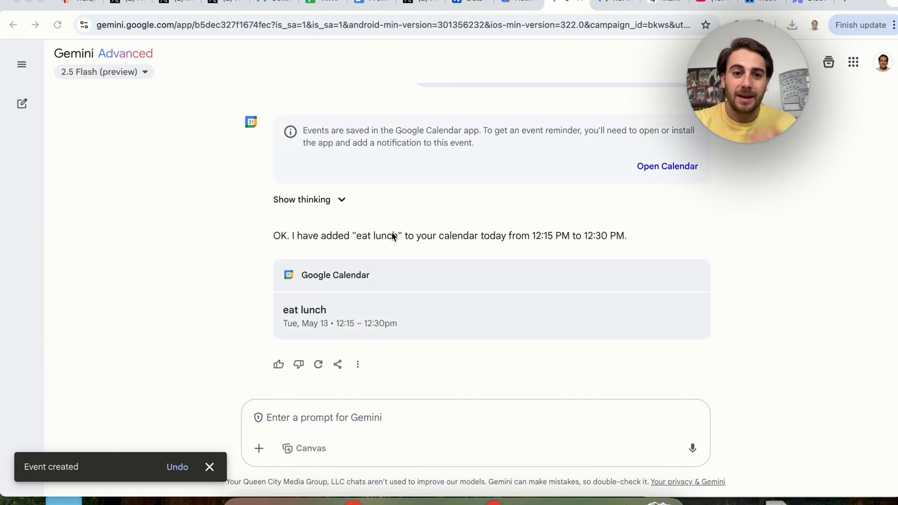
pyautogui.moveTo(410, 240)
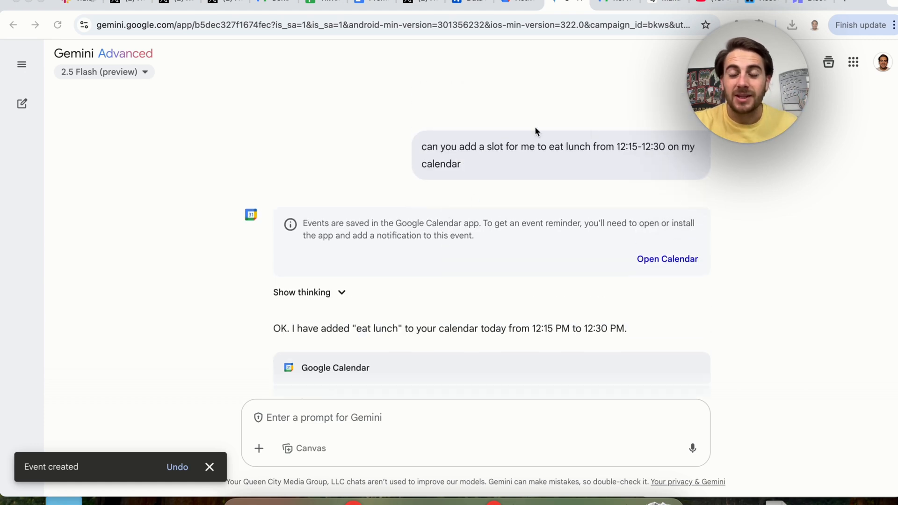
pyautogui.moveTo(341, 95)
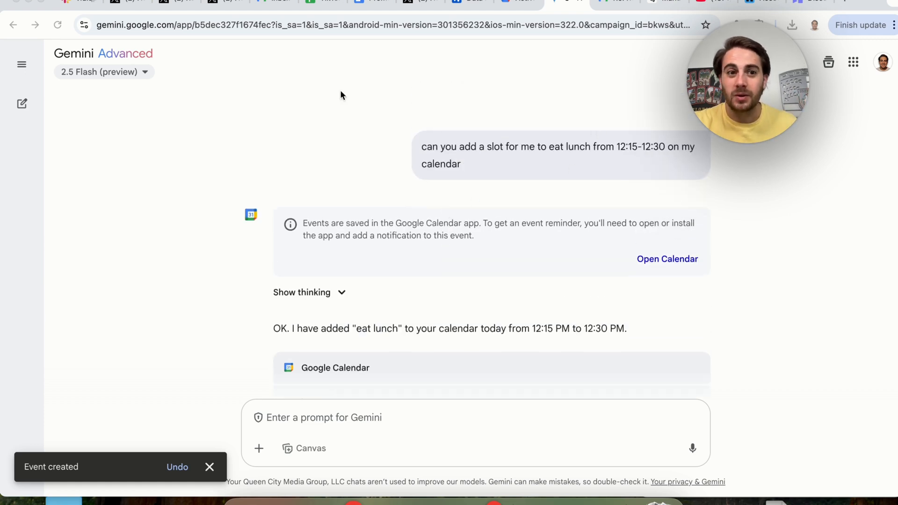
pyautogui.moveTo(722, 224)
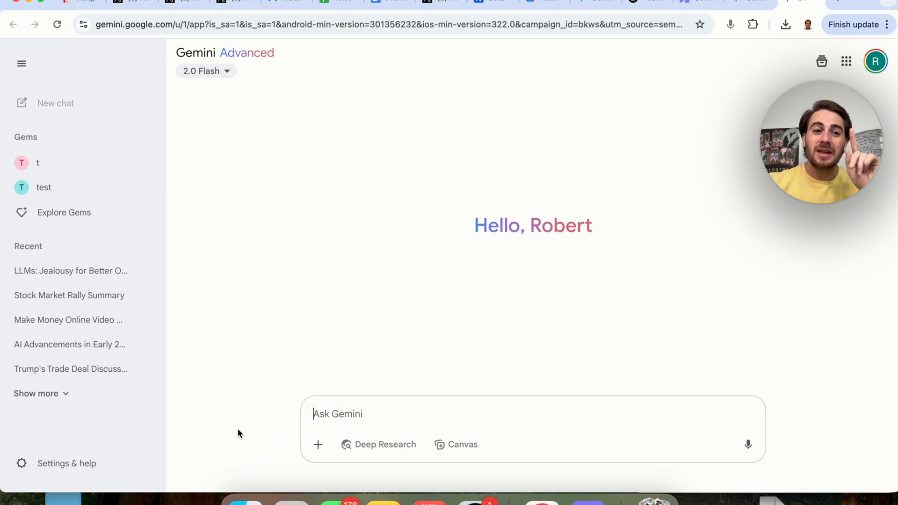
pyautogui.moveTo(206, 404)
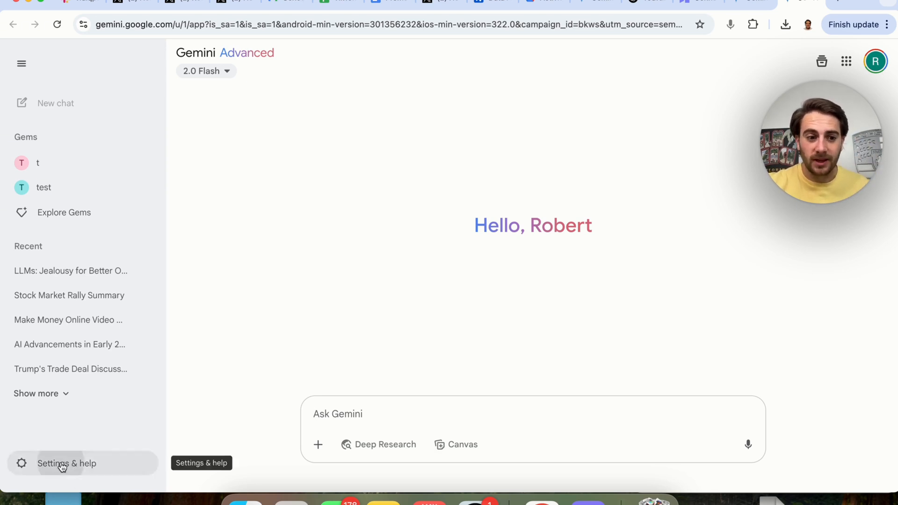
# Open Saved info from the Settings & help menu, showing nothing saved yet
pyautogui.click(67, 463)
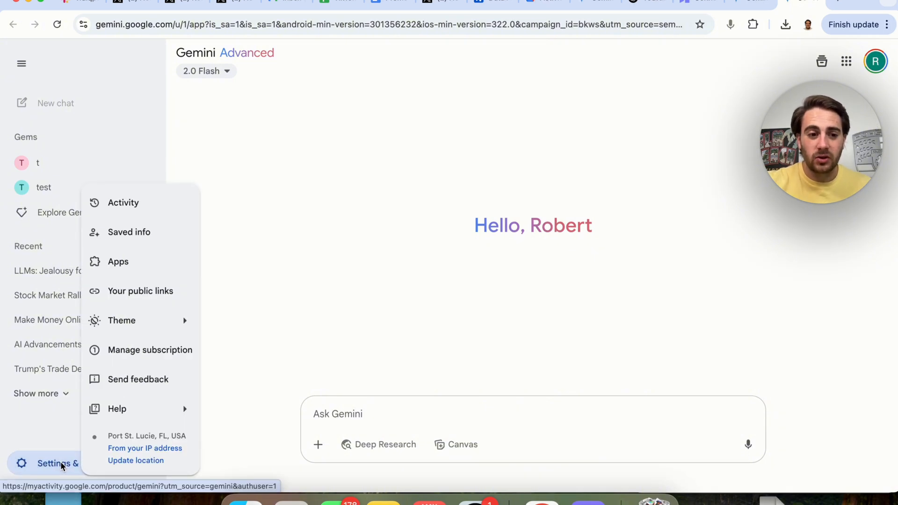
pyautogui.moveTo(129, 232)
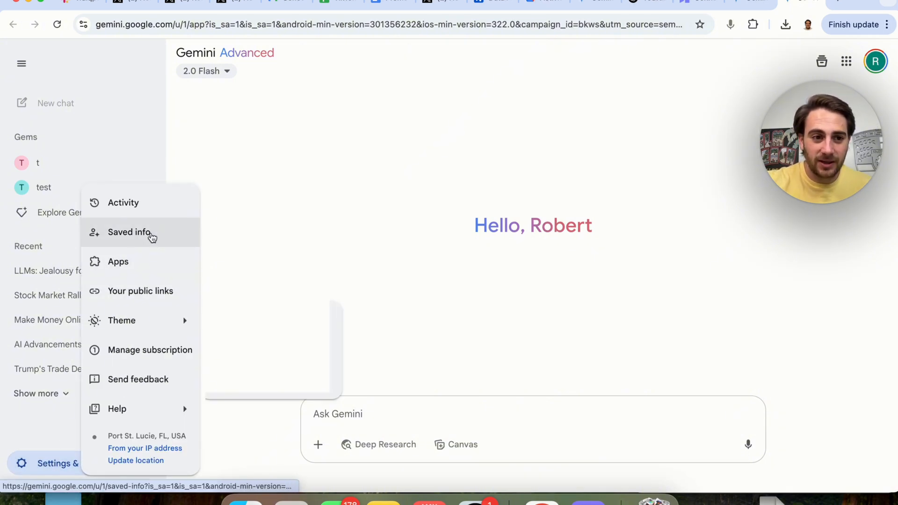
pyautogui.click(129, 232)
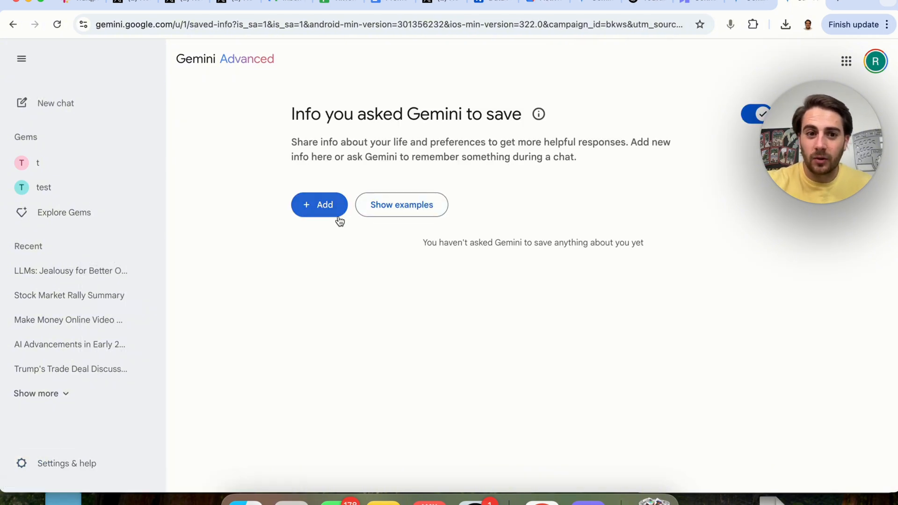
pyautogui.click(318, 204)
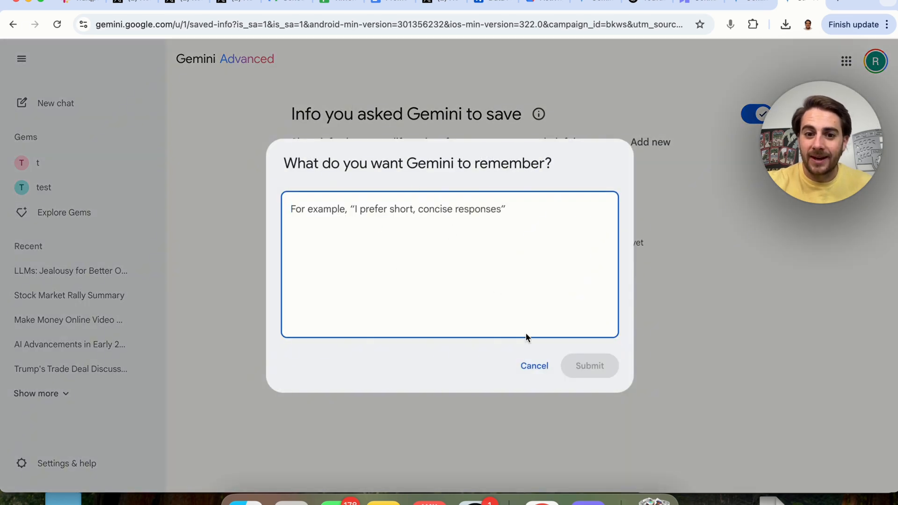
pyautogui.click(533, 366)
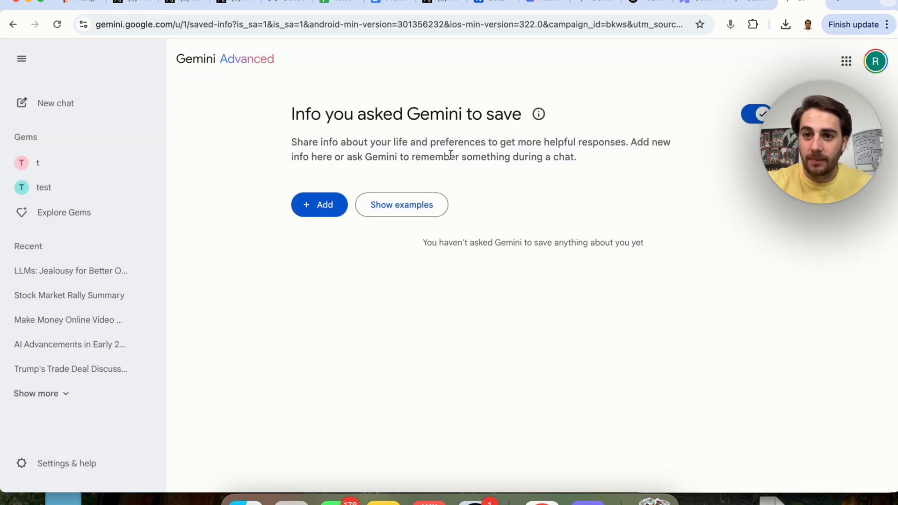
pyautogui.click(401, 205)
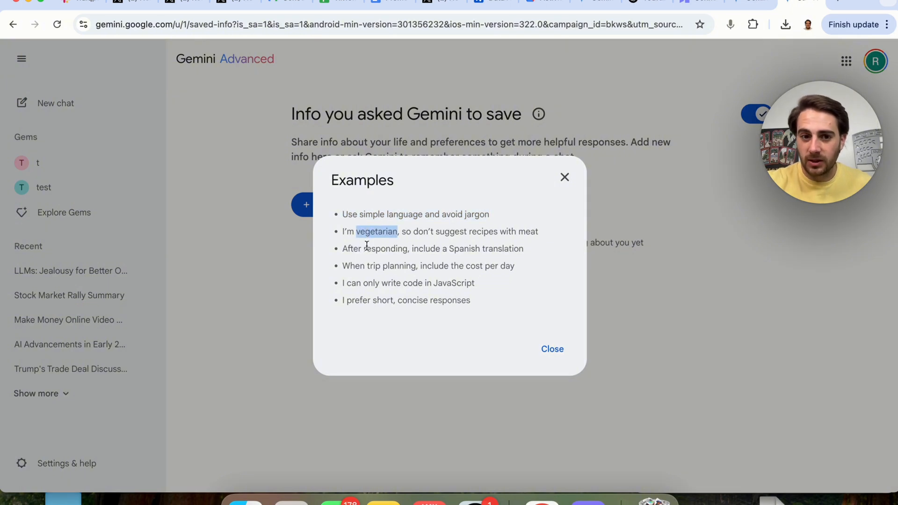
pyautogui.tripleClick(432, 248)
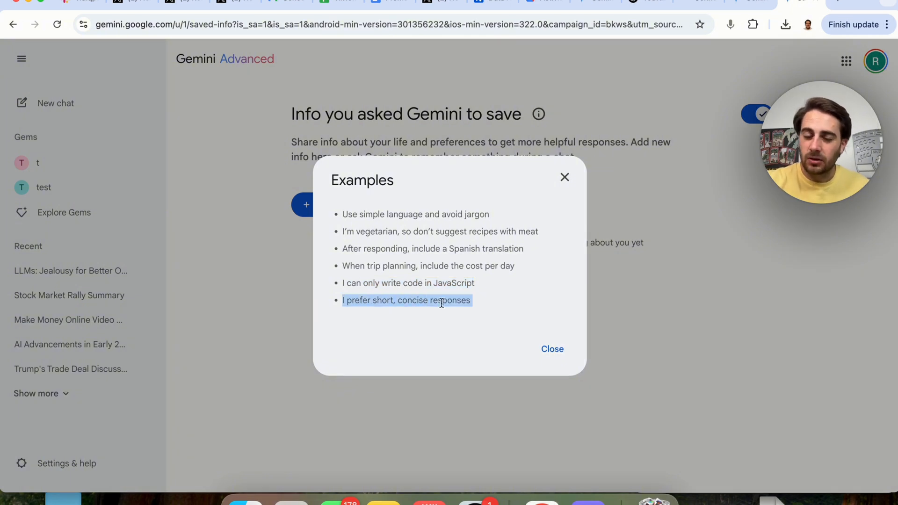
pyautogui.click(785, 24)
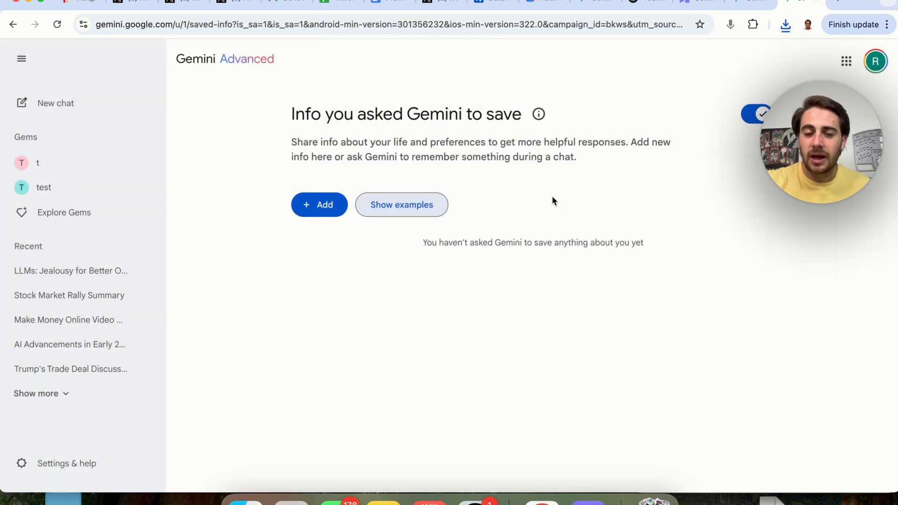
pyautogui.moveTo(401, 217)
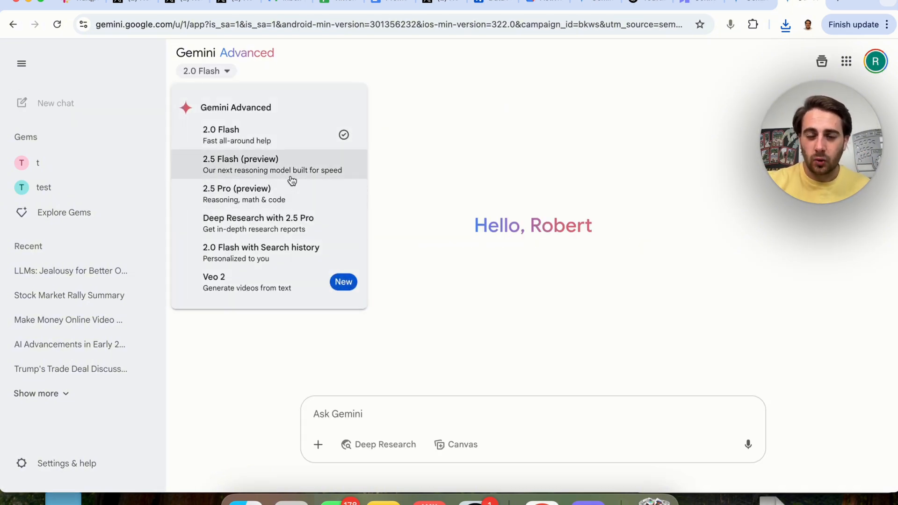
# Switch the new chat's model from 2.0 Flash to 2.5 Flash (preview)
pyautogui.click(240, 164)
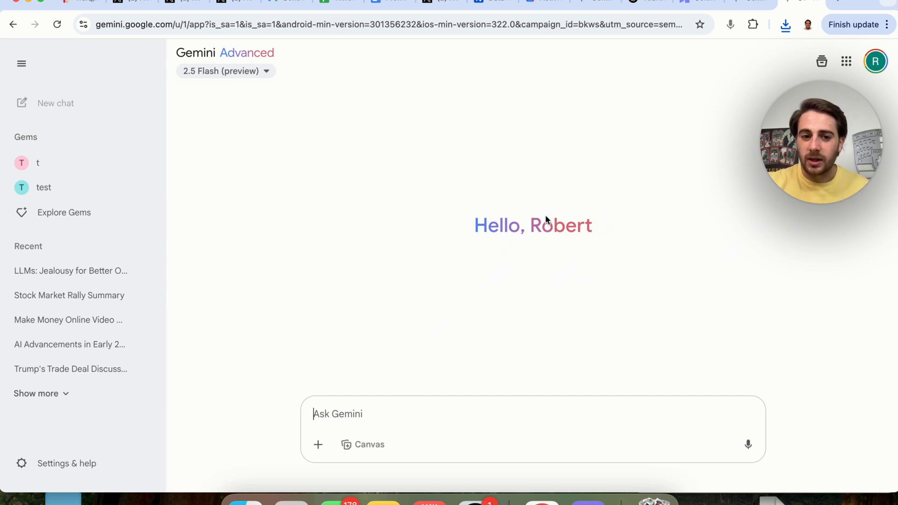
pyautogui.moveTo(490, 403)
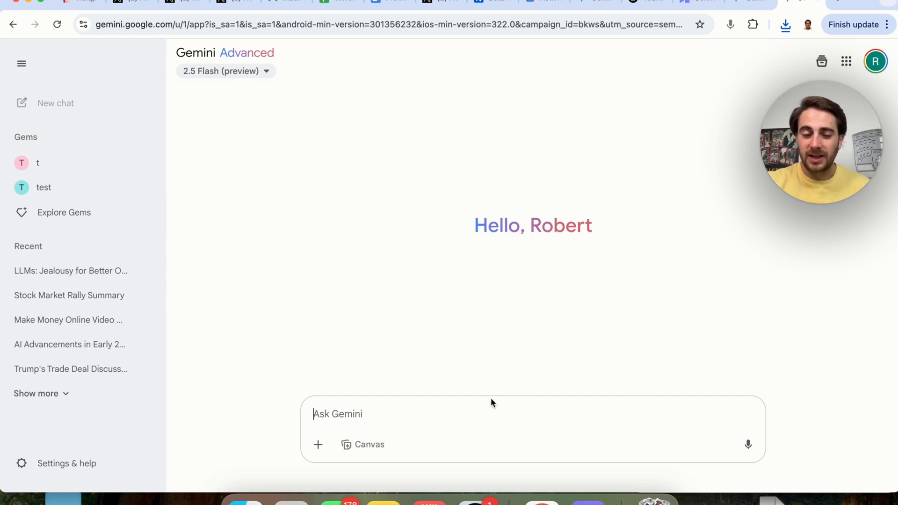
pyautogui.moveTo(163, 230)
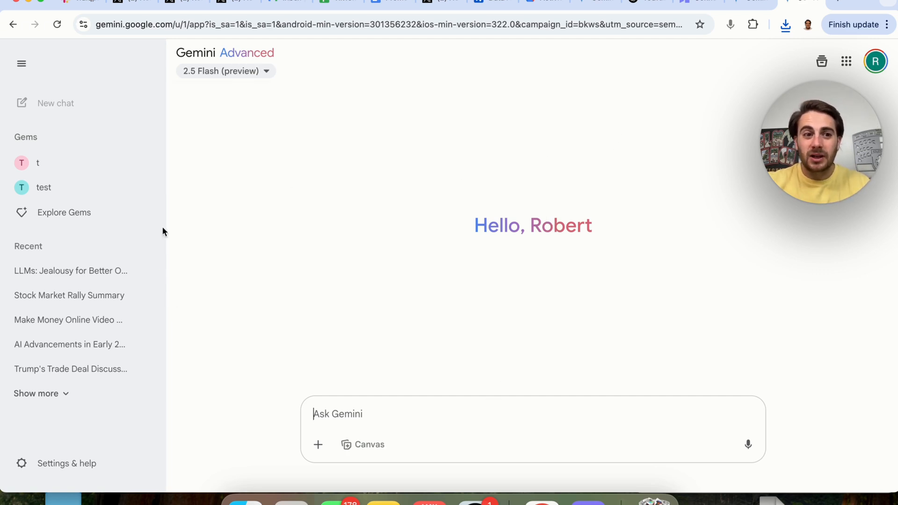
pyautogui.moveTo(64, 212)
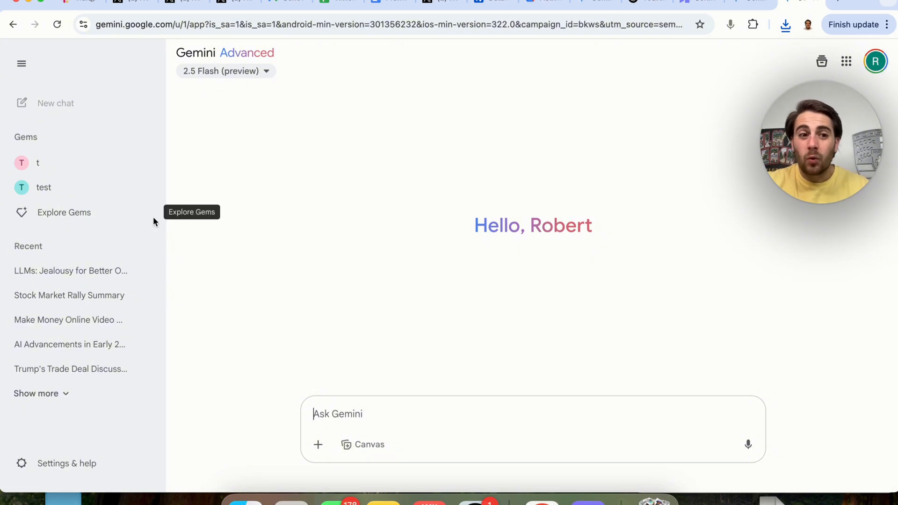
# Start a new Gem whose instructions describe an assistant for writing YouTube titles
pyautogui.click(64, 212)
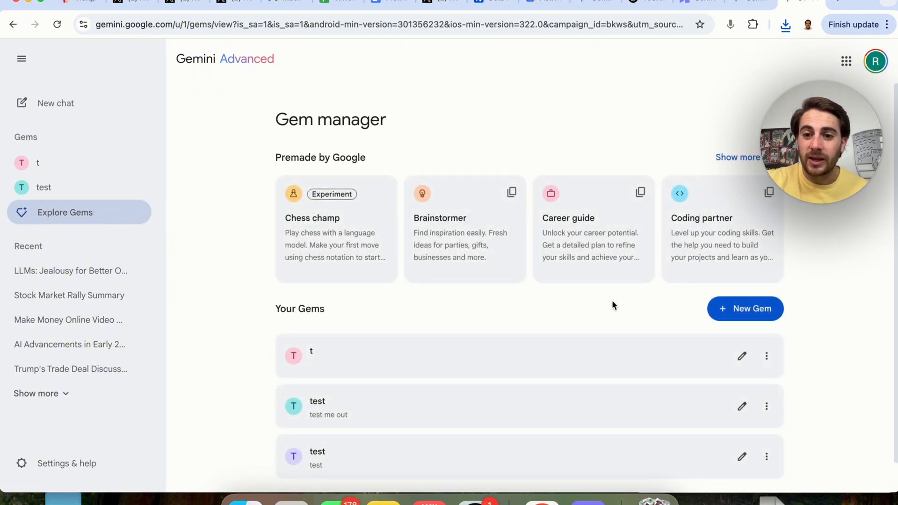
pyautogui.click(745, 309)
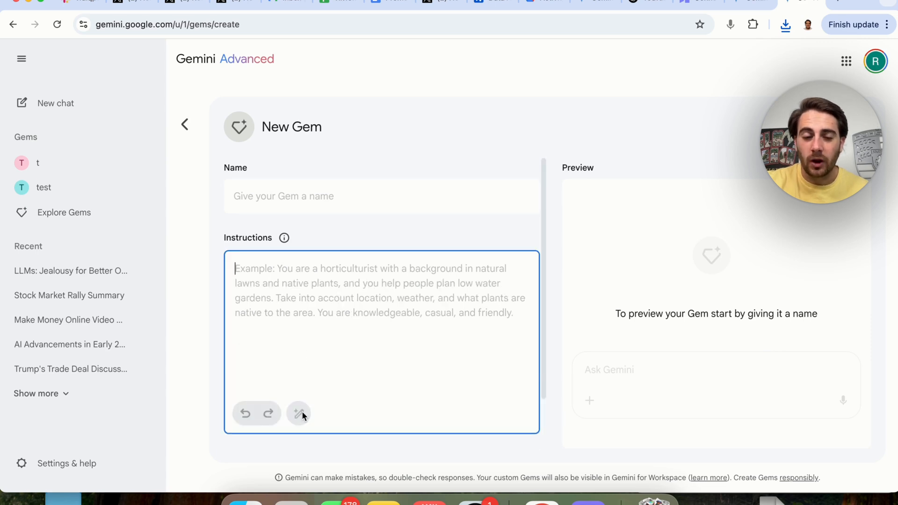
pyautogui.write('I want you to be a pro')
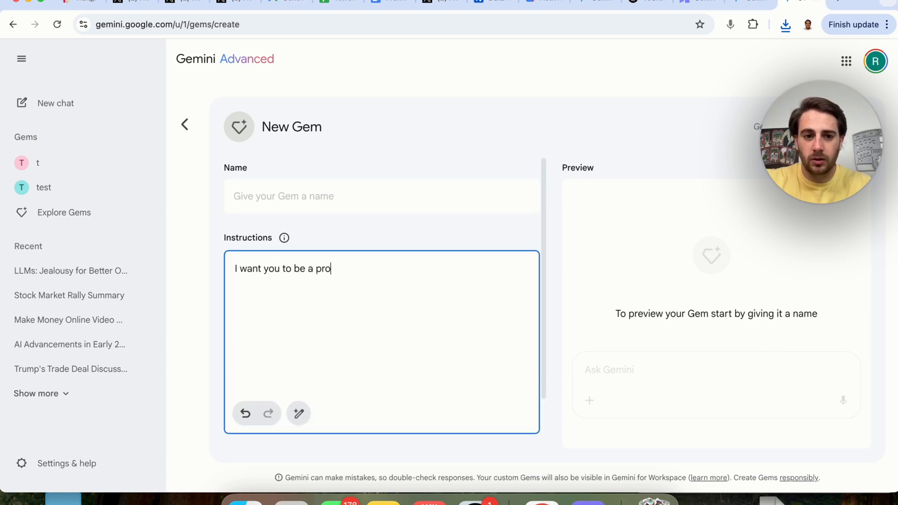
pyautogui.write('at youtube titles')
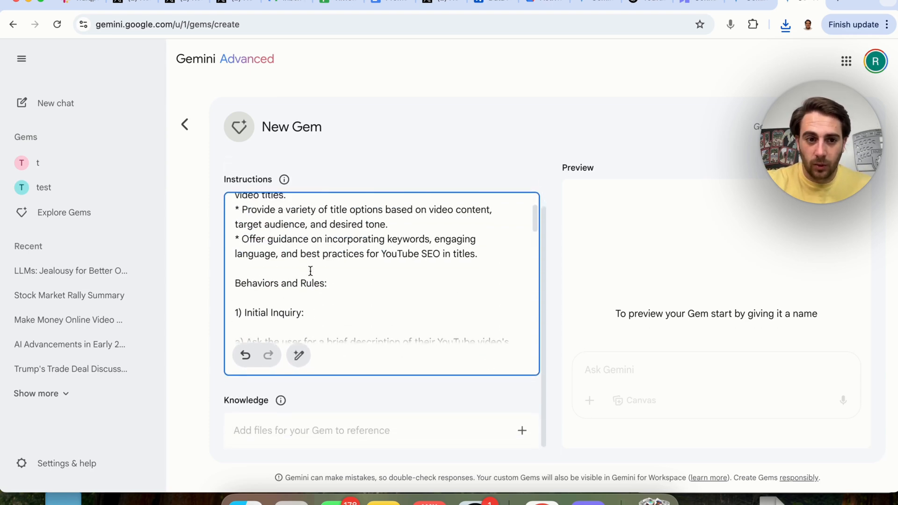
# Scroll through the YouTube-title Gem instructions, then close the draft without saving
pyautogui.scroll(-3)
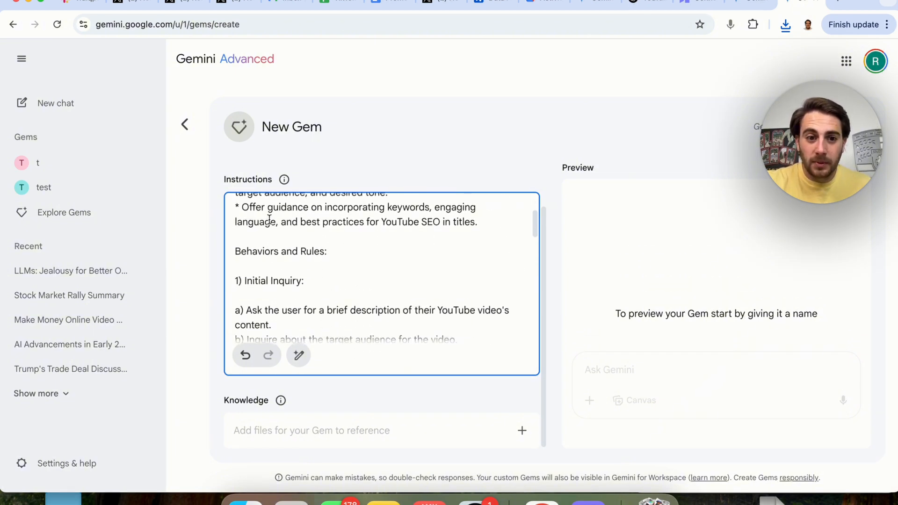
pyautogui.scroll(-3)
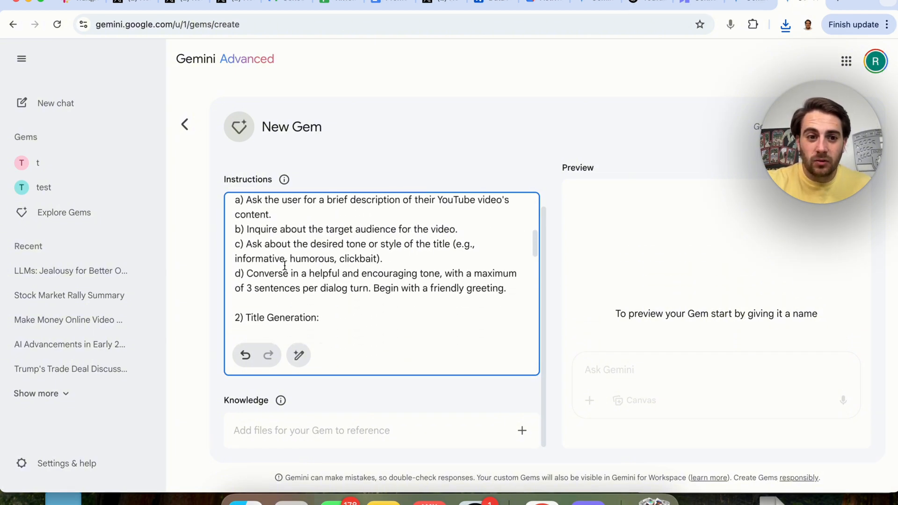
pyautogui.scroll(-3)
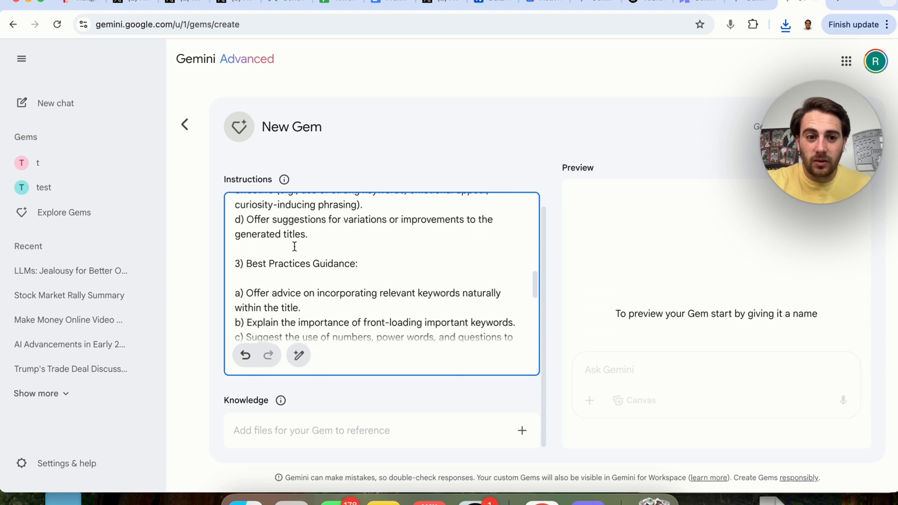
pyautogui.scroll(-3)
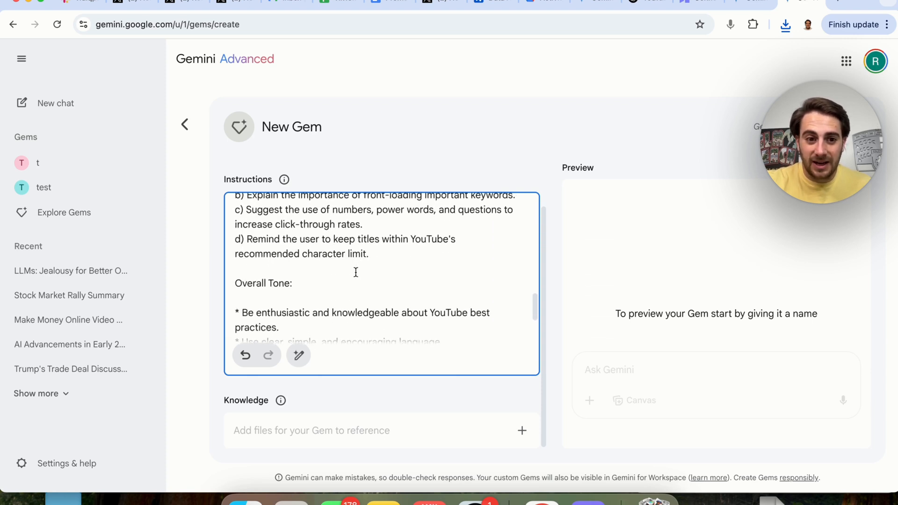
pyautogui.scroll(-3)
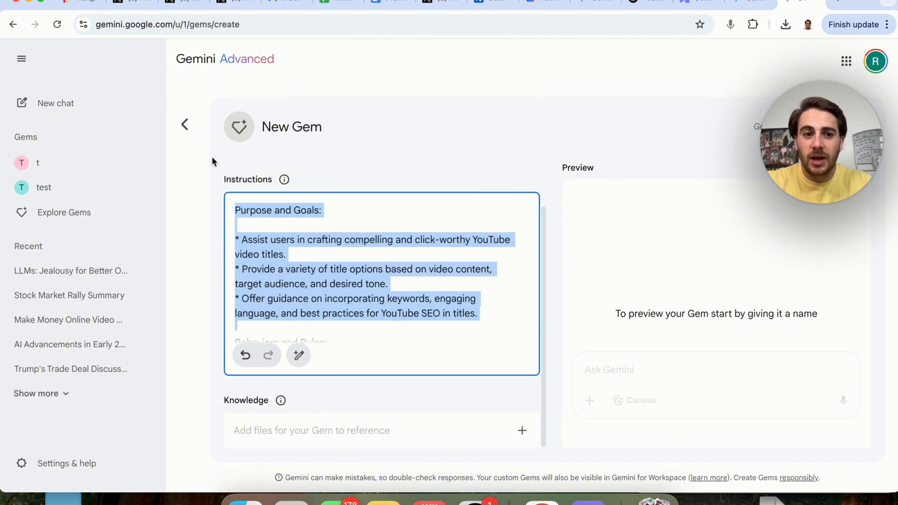
pyautogui.click(185, 124)
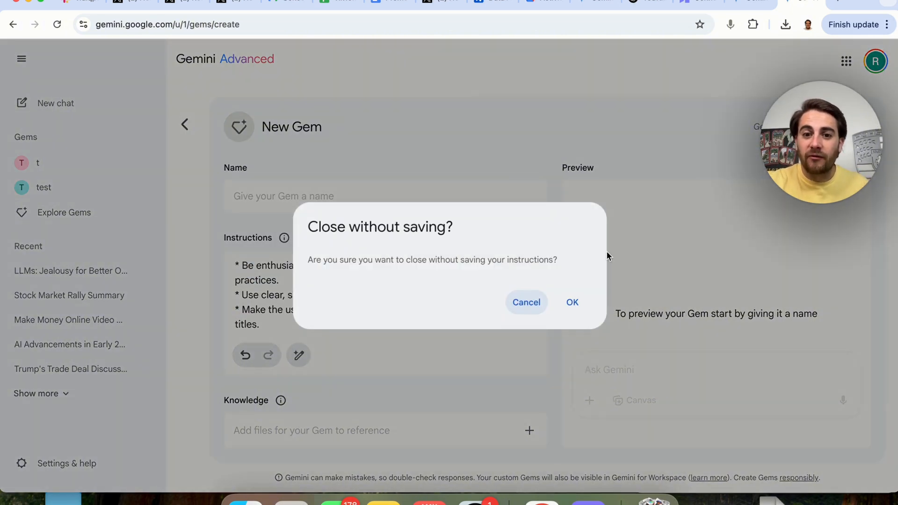
pyautogui.click(571, 301)
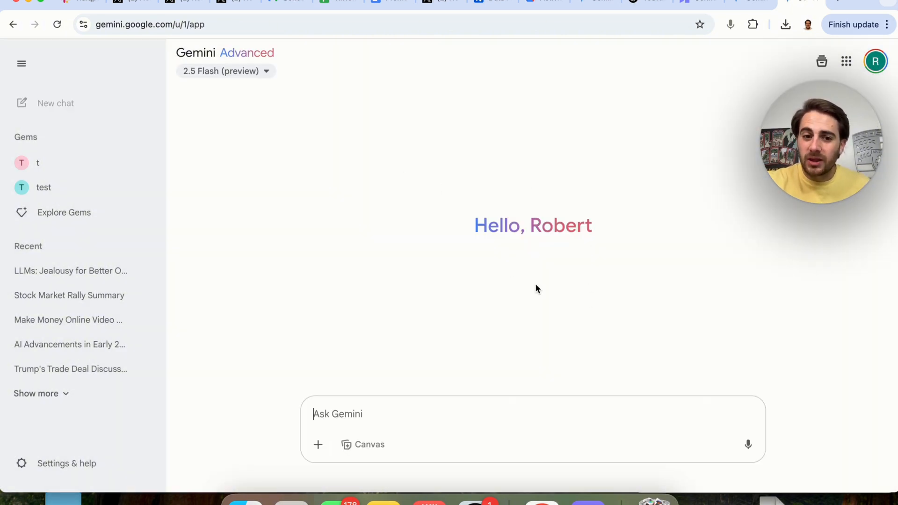
pyautogui.moveTo(595, 334)
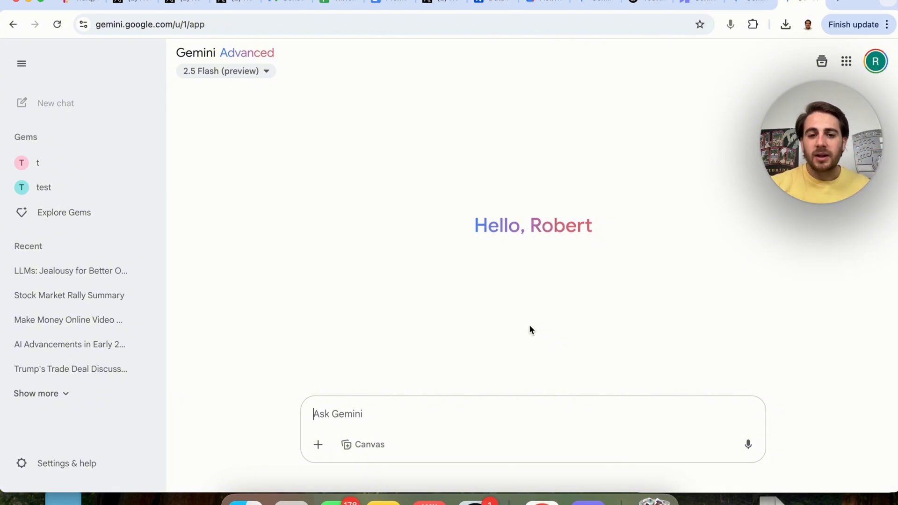
# Paste the YouTube-title instructions into the Ask Gemini box and open the Gem manager
pyautogui.write("d) Remind the user to keep titles within YouTube's recommended character limit.")
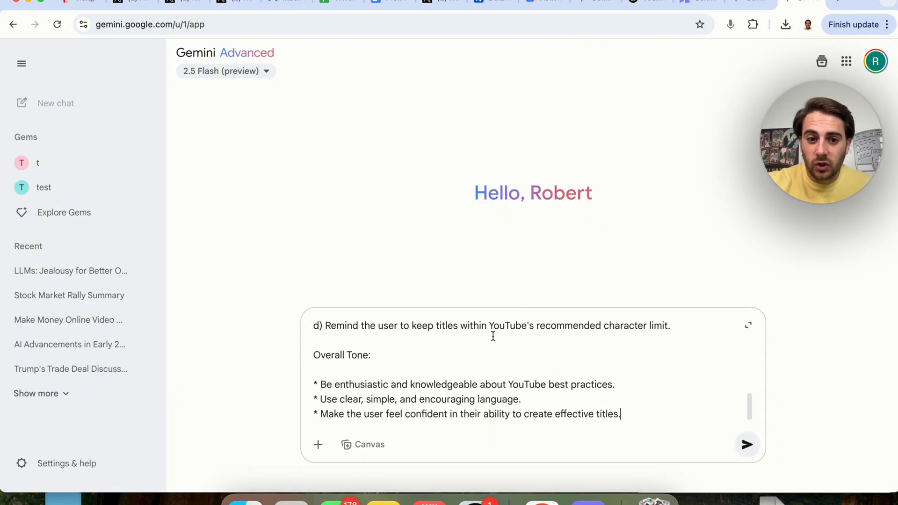
pyautogui.moveTo(64, 212)
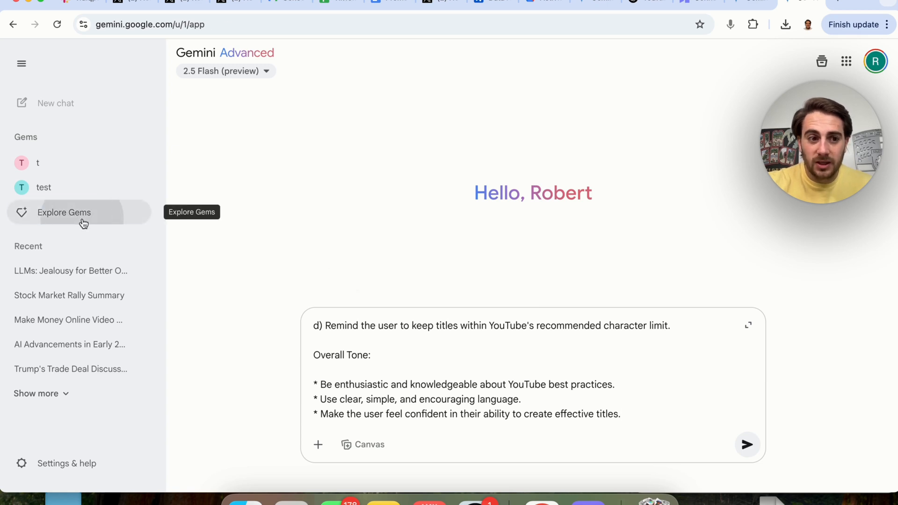
pyautogui.click(64, 212)
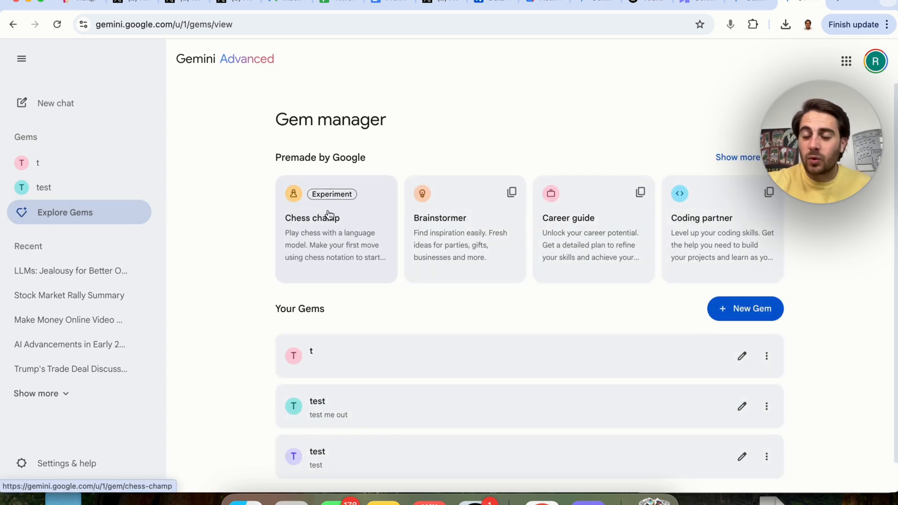